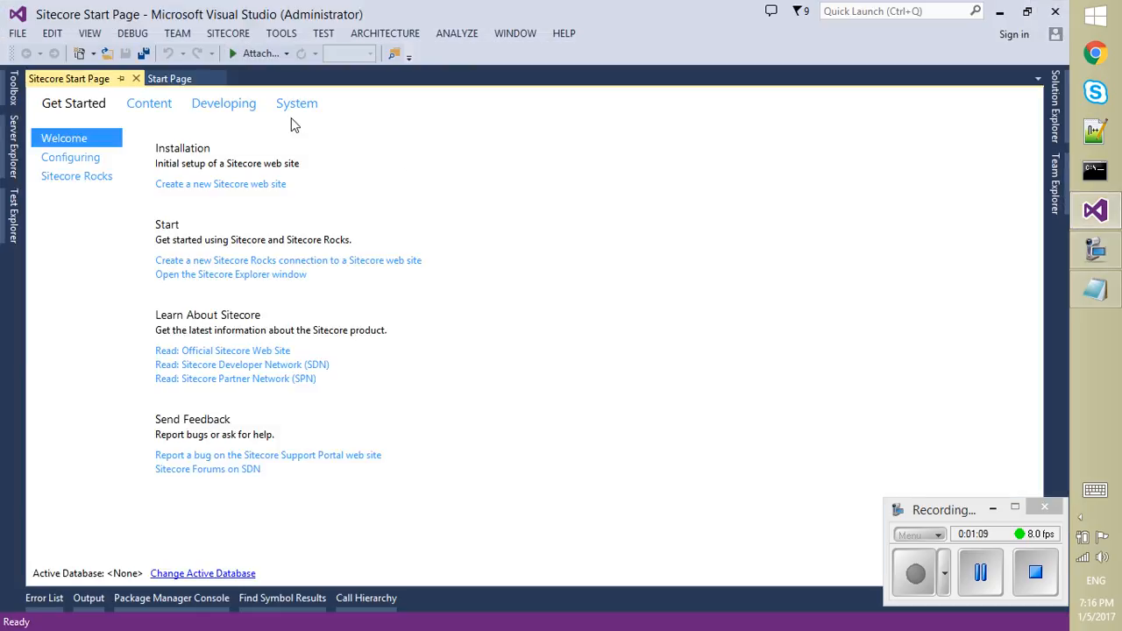
Close the Sitecore Start Page and Start Page tabs, then dismiss the File menu unused.
left_click(135, 78)
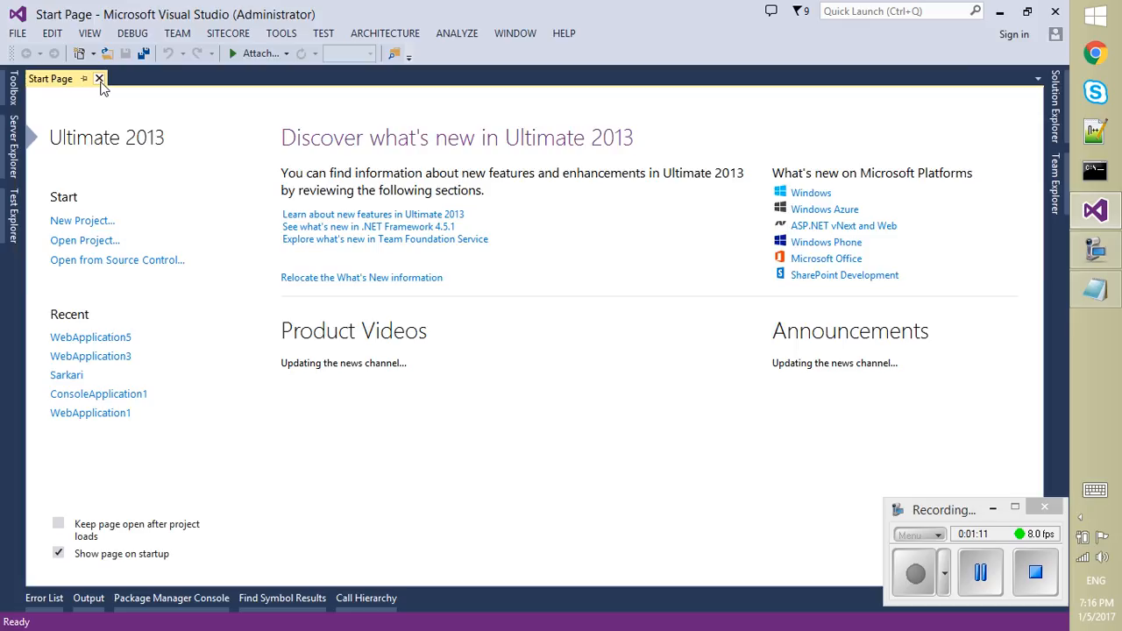
left_click(16, 33)
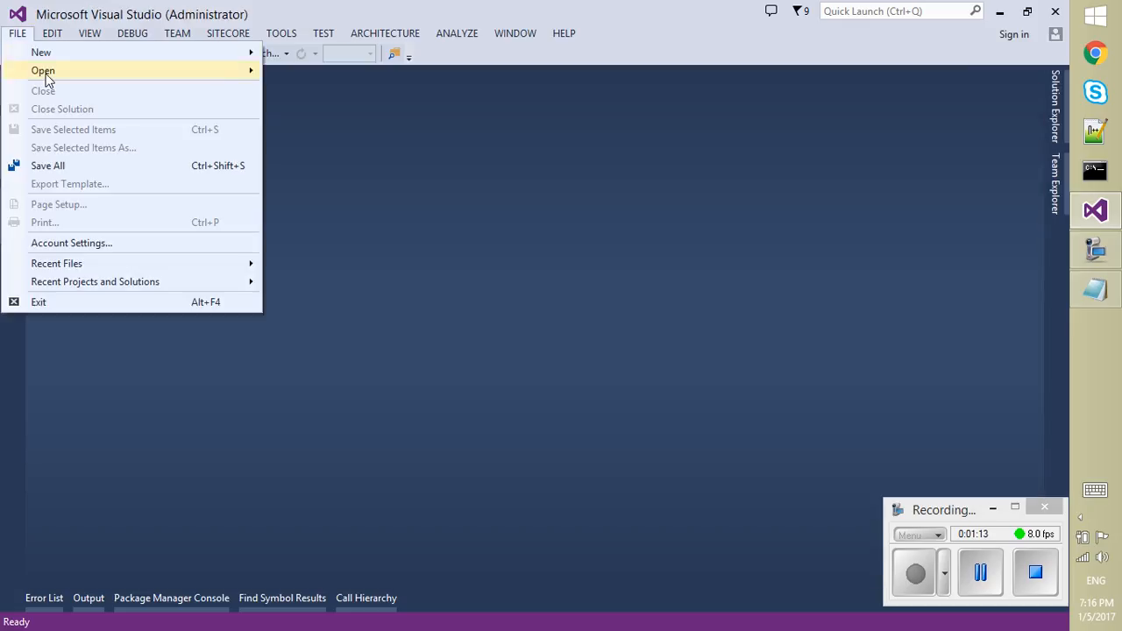
left_click(36, 70)
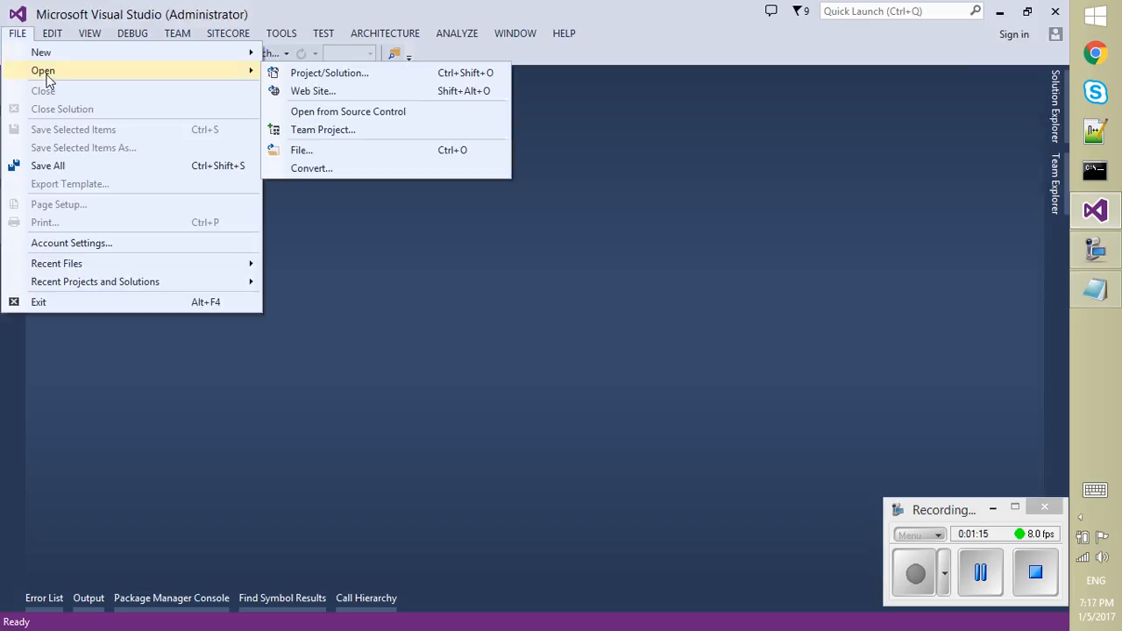
mouse_move(185, 73)
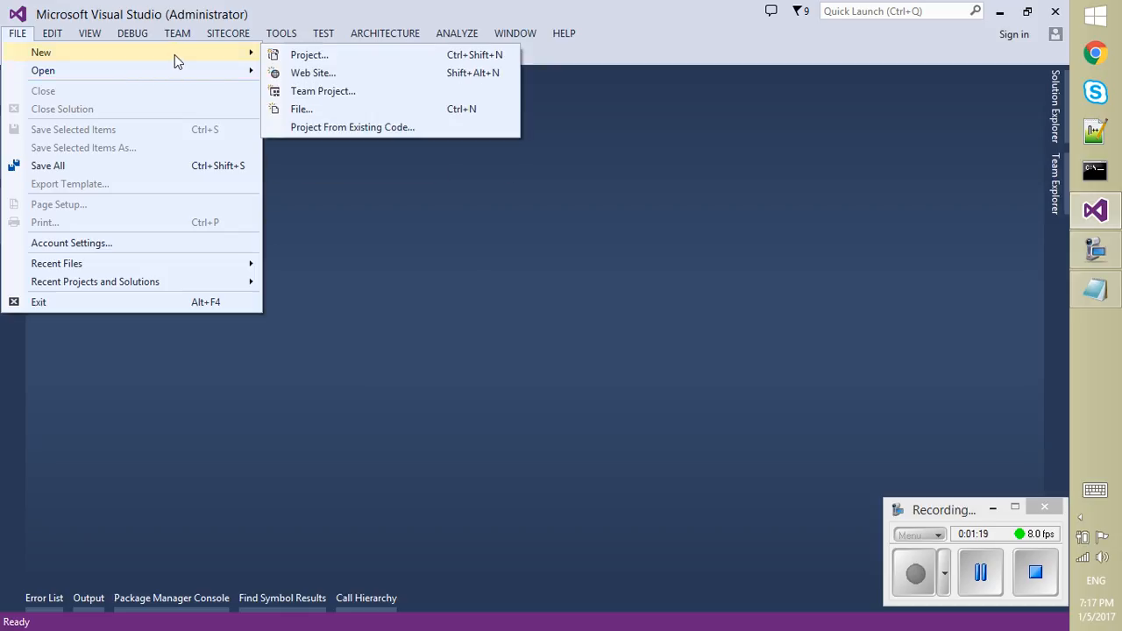
mouse_move(326, 74)
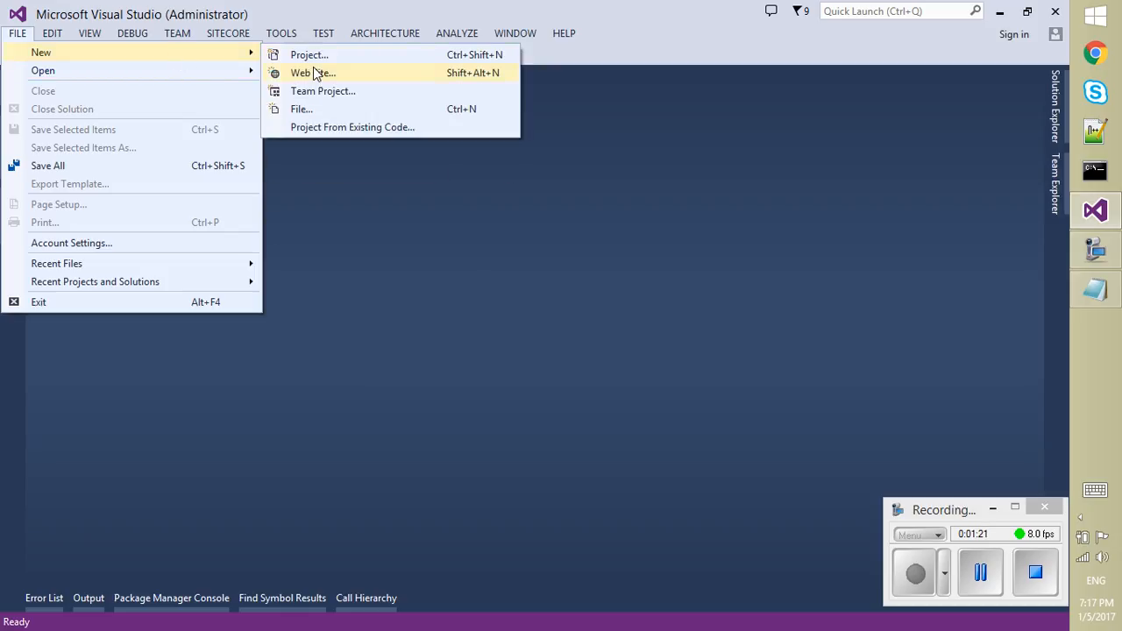
left_click(312, 73)
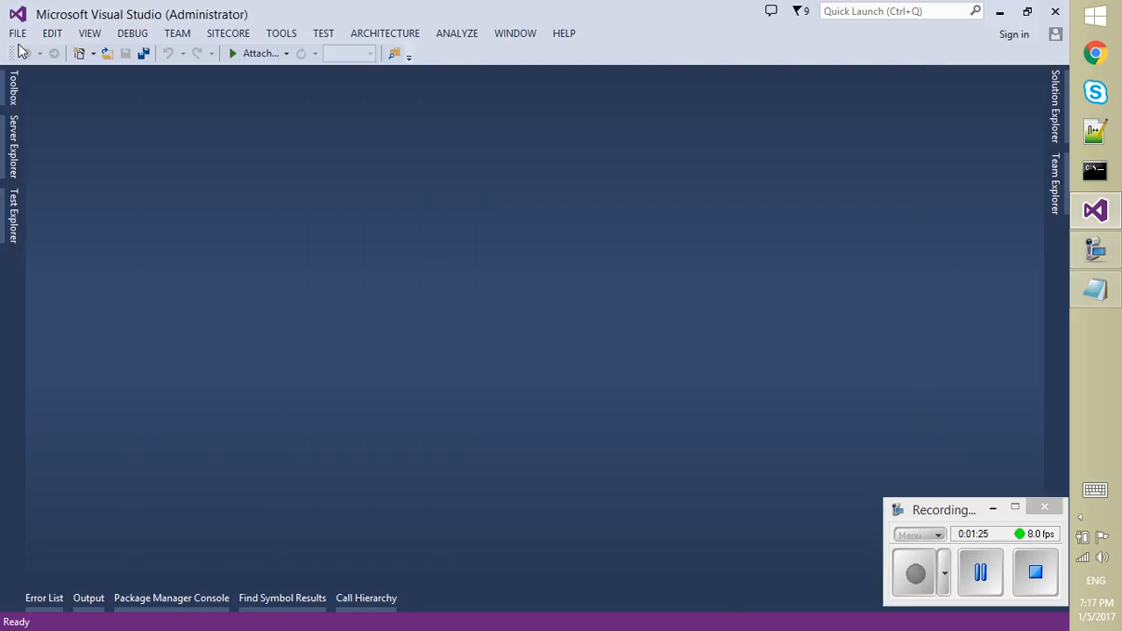
Create a Visual C# ASP.NET Empty Web Application project named WebApplication6.
left_click(17, 34)
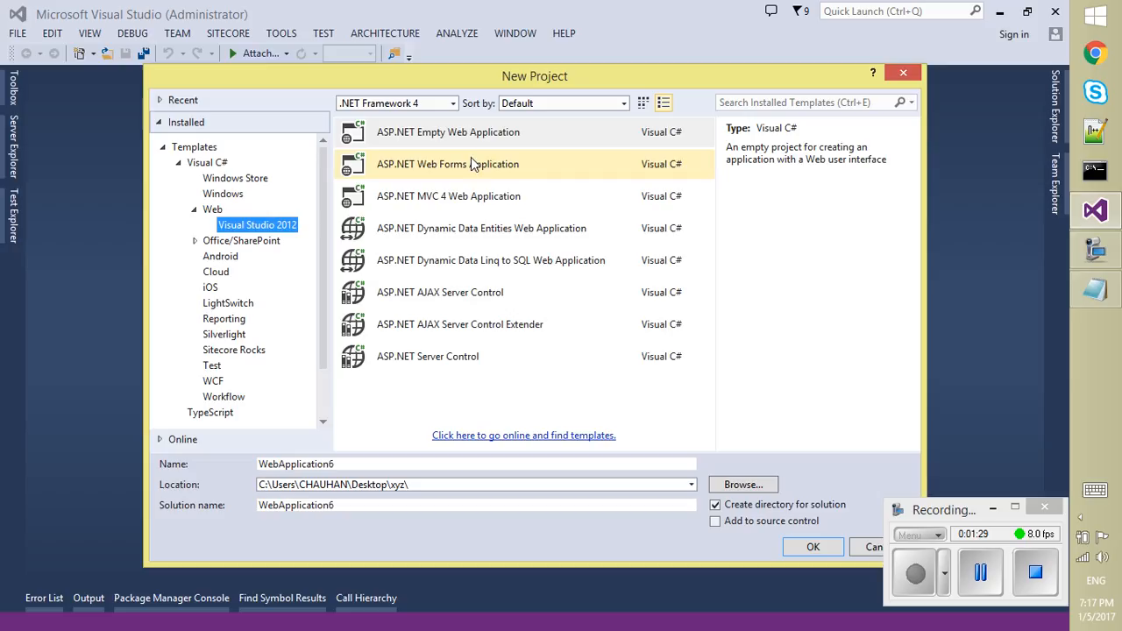
left_click(447, 131)
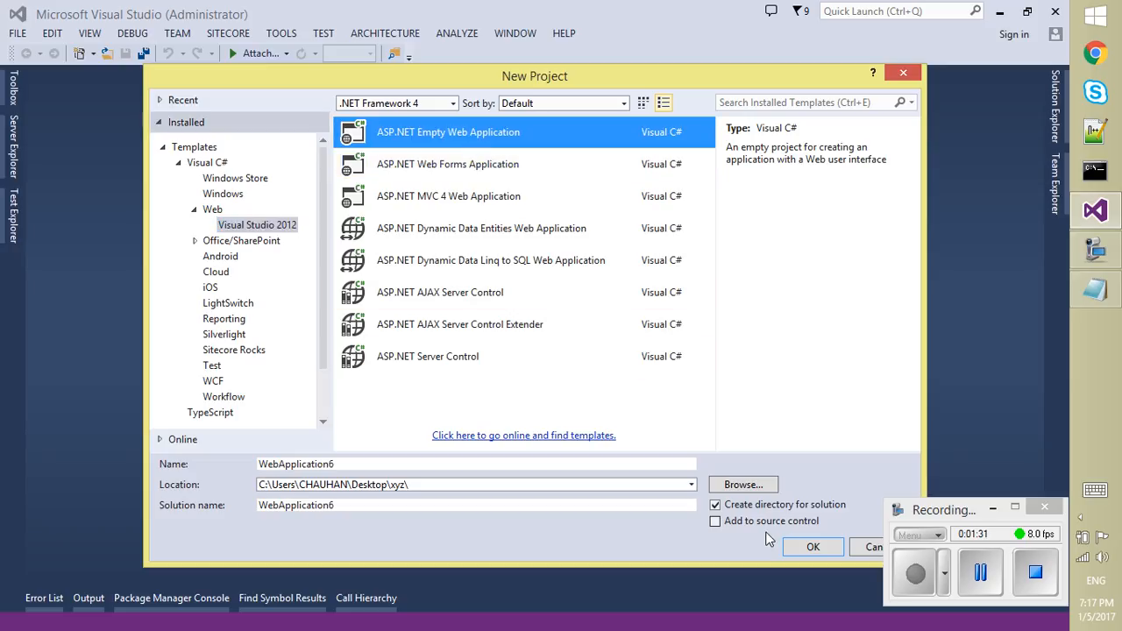
left_click(814, 547)
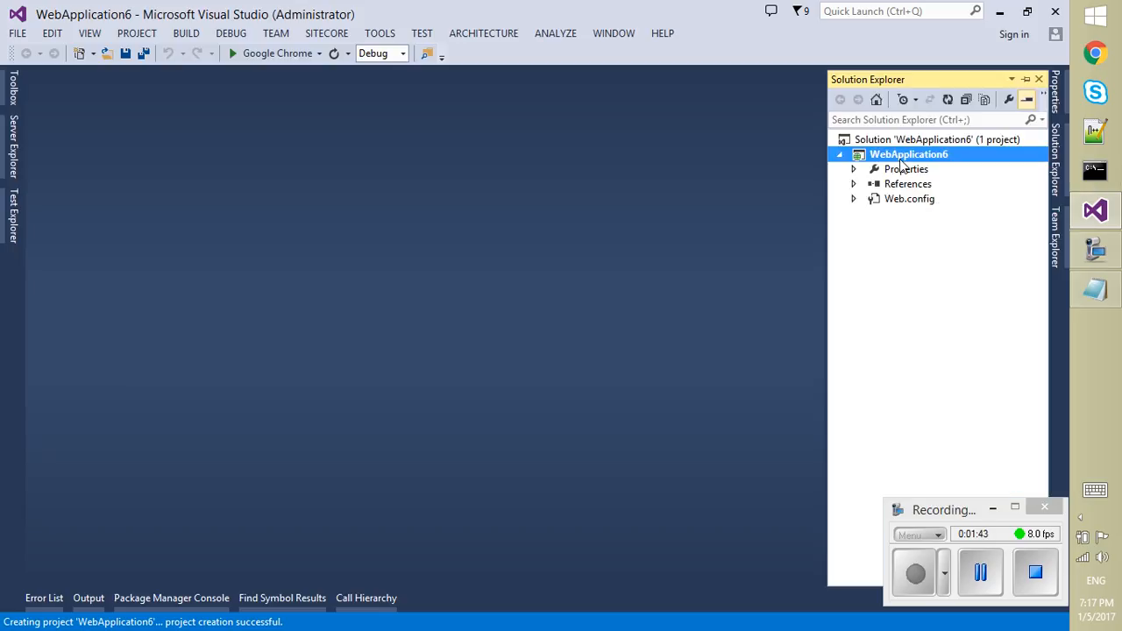
Add a Web Form named WebForm1 to WebApplication6 and bring up its markup context menu.
right_click(908, 154)
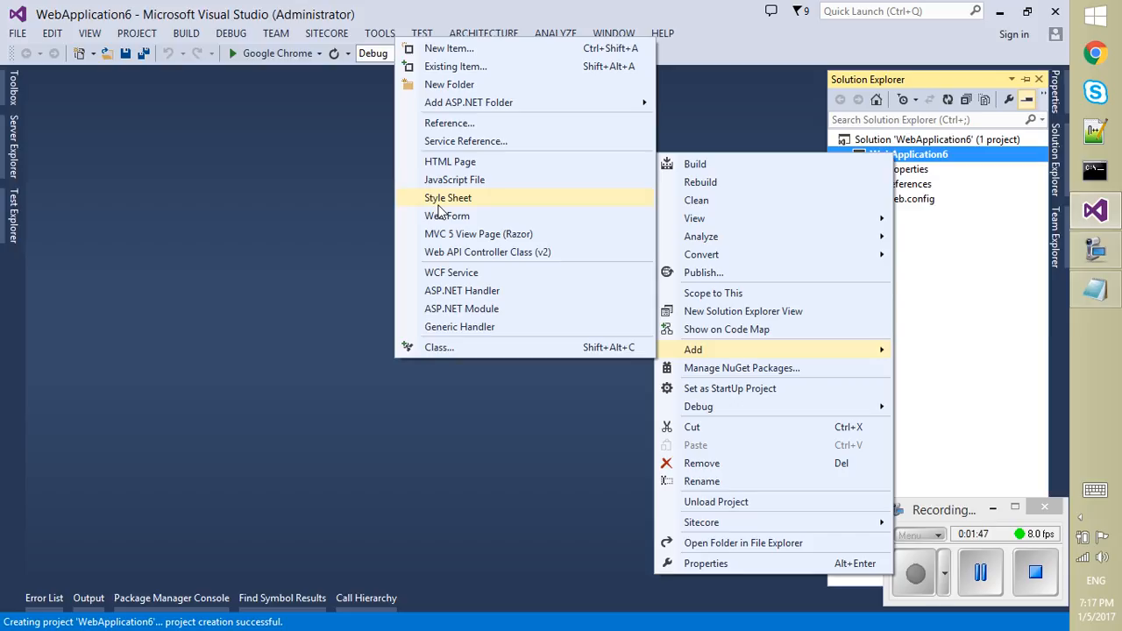
left_click(447, 215)
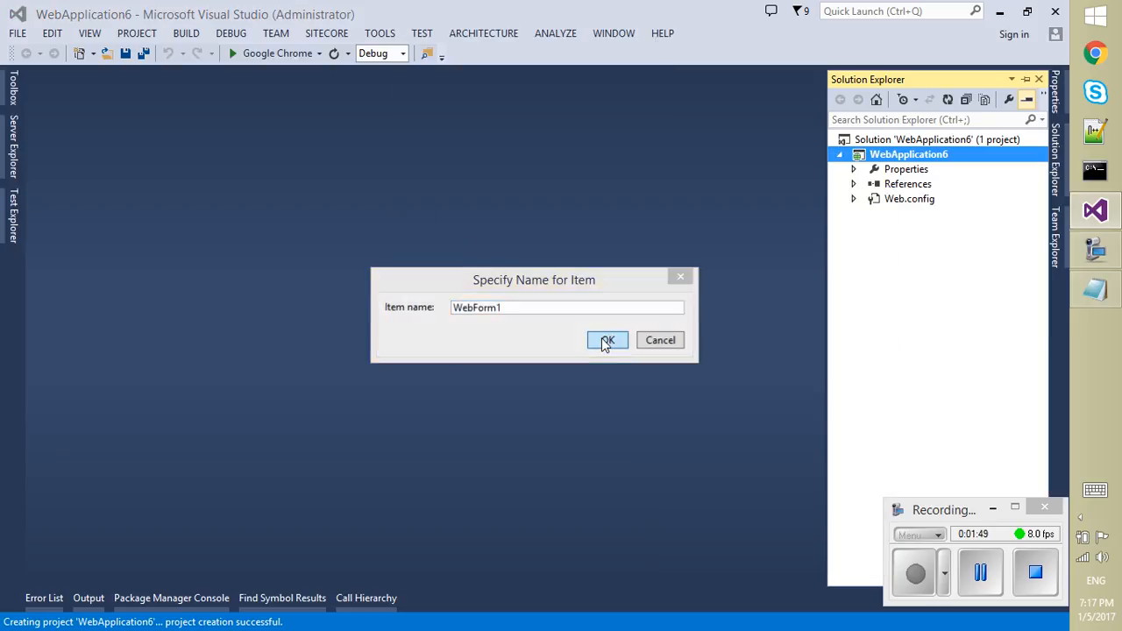
left_click(607, 340)
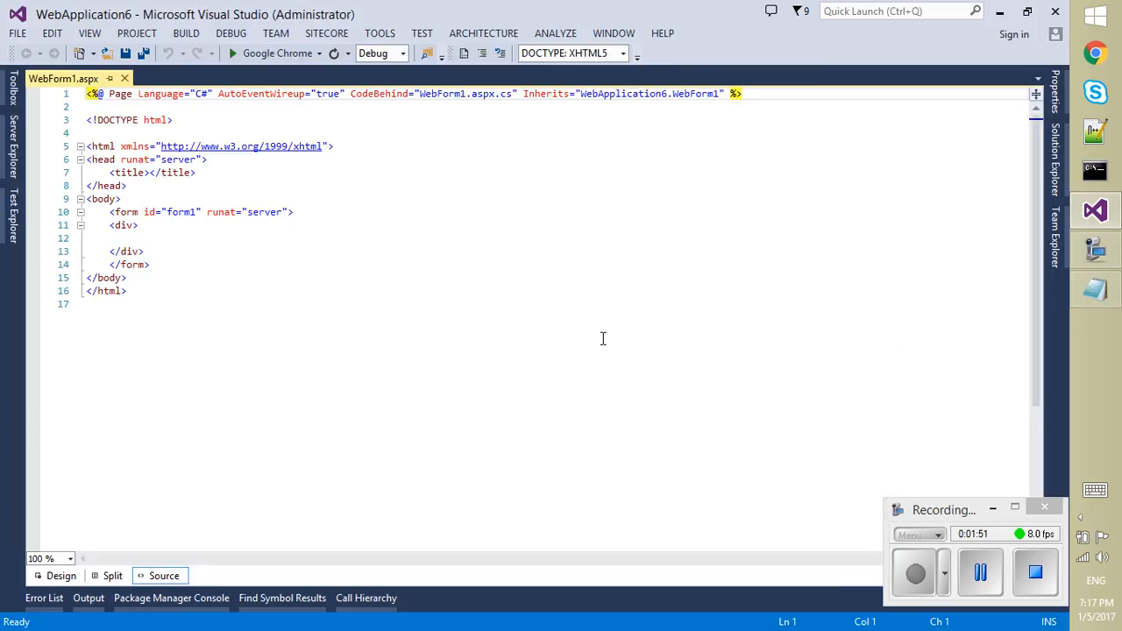
right_click(123, 237)
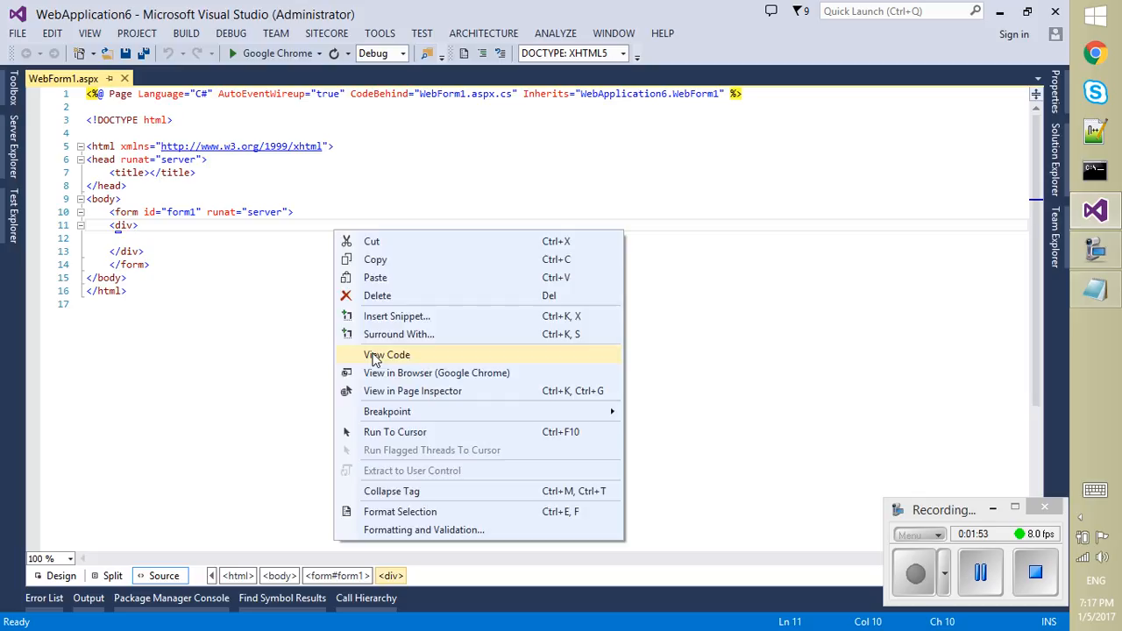
In WebForm1's code-behind, paste SqlConnection/SqlCommand code calling CustOrderHist for ALFKI into Page_Load.
left_click(385, 354)
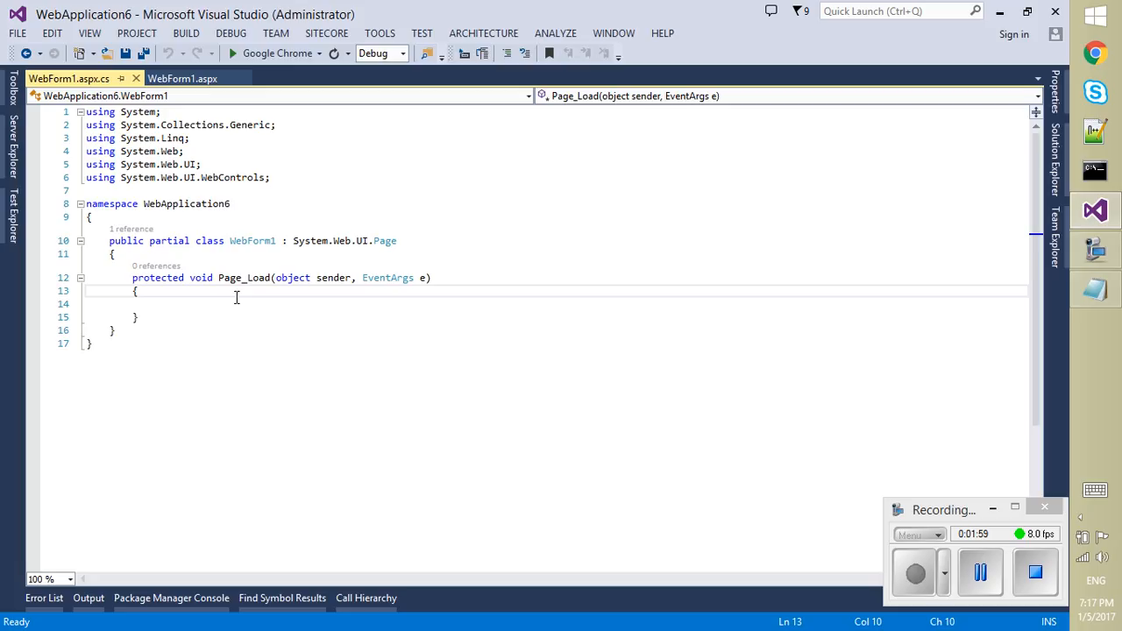
key("Enter")
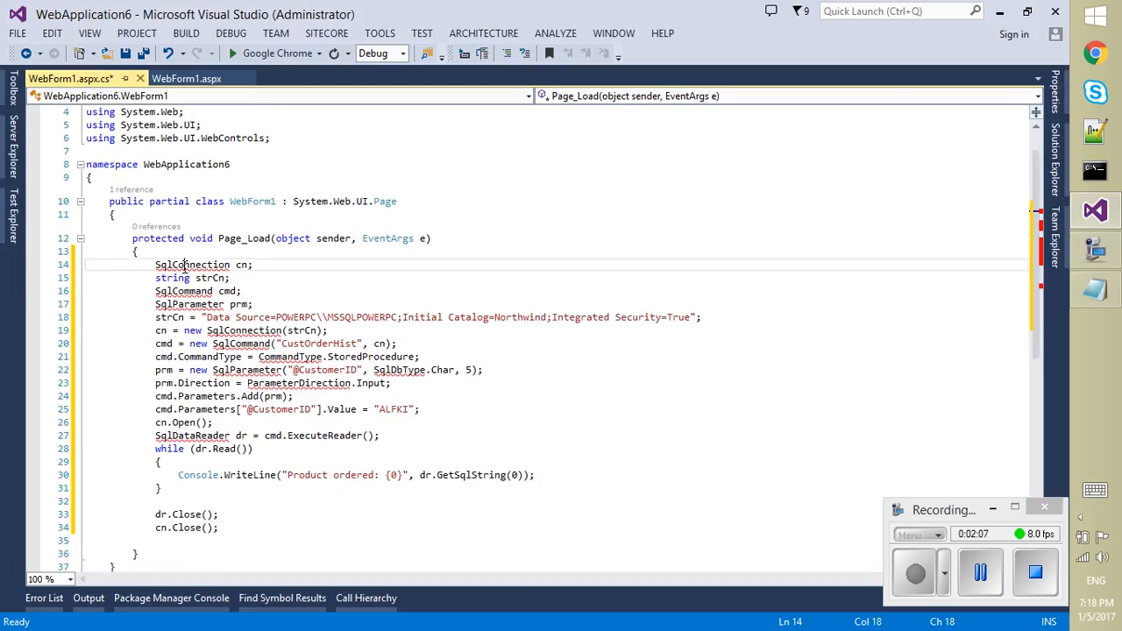
Resolve SqlConnection and CommandType with using System.Data.SqlClient and System.Data, then close the editor tabs.
right_click(192, 264)
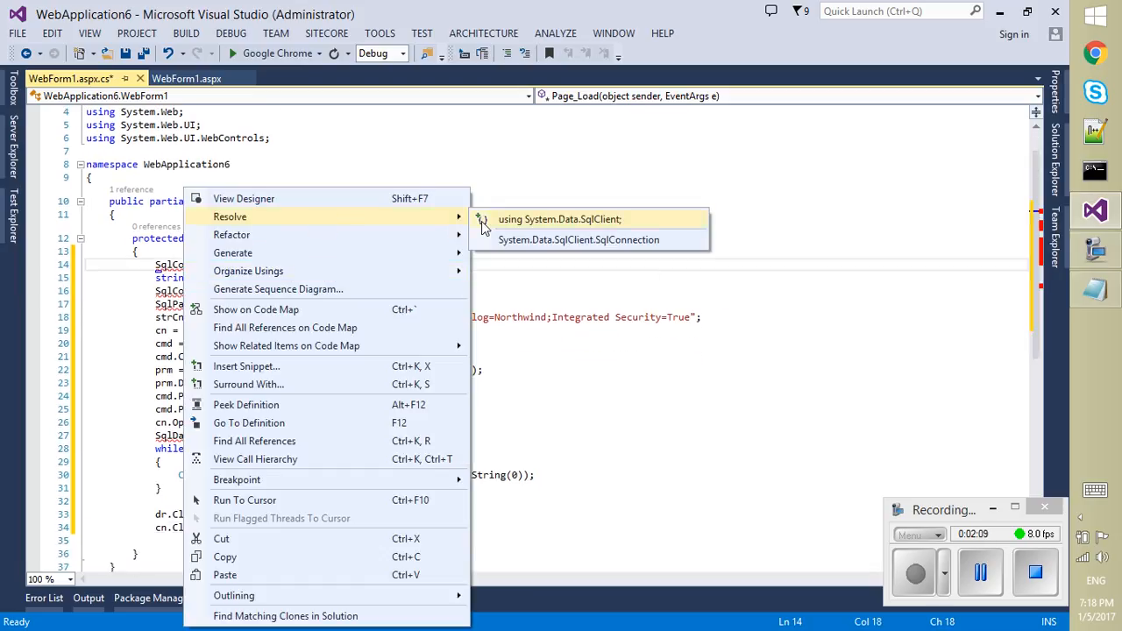
left_click(557, 219)
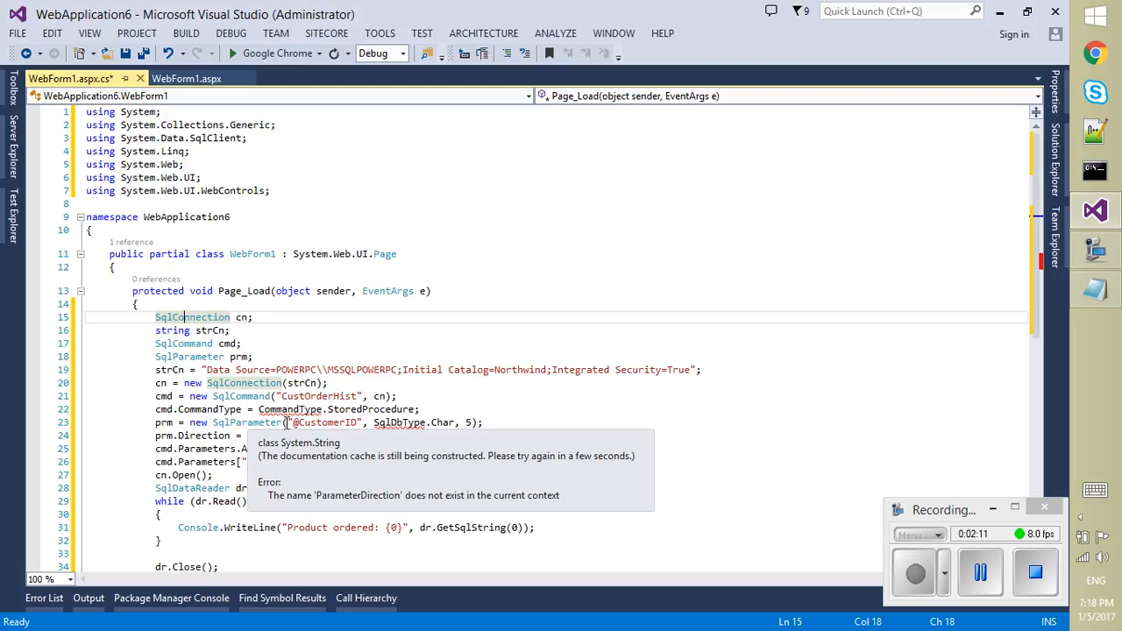
right_click(276, 413)
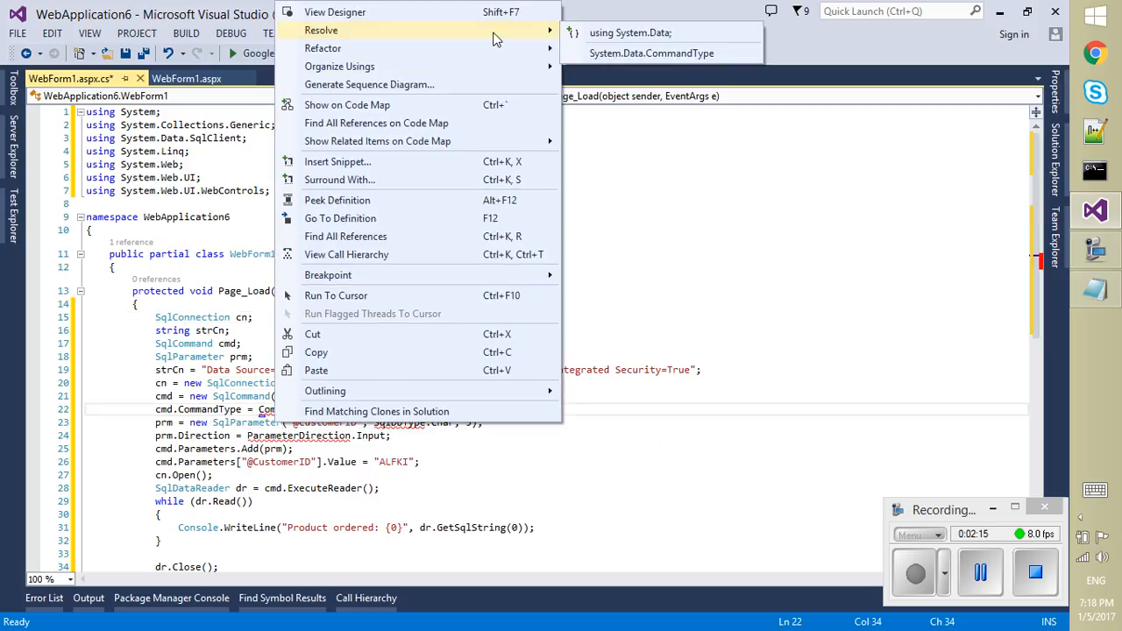
left_click(632, 29)
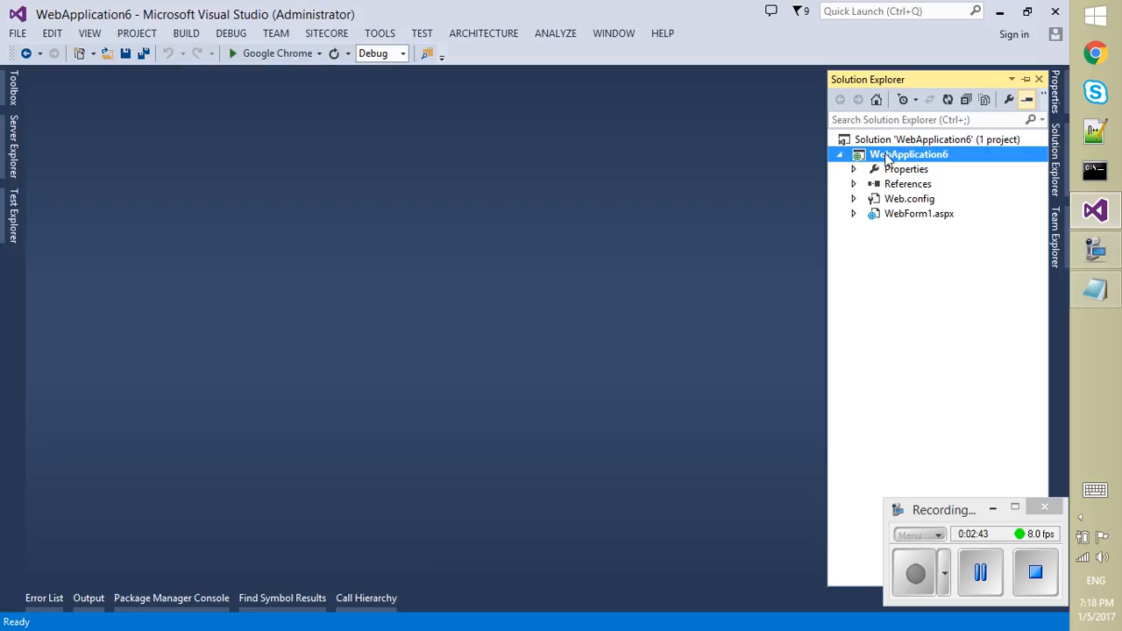
Tick SQL Server under Debuggers on WebApplication6's Web properties, then build the project.
right_click(887, 154)
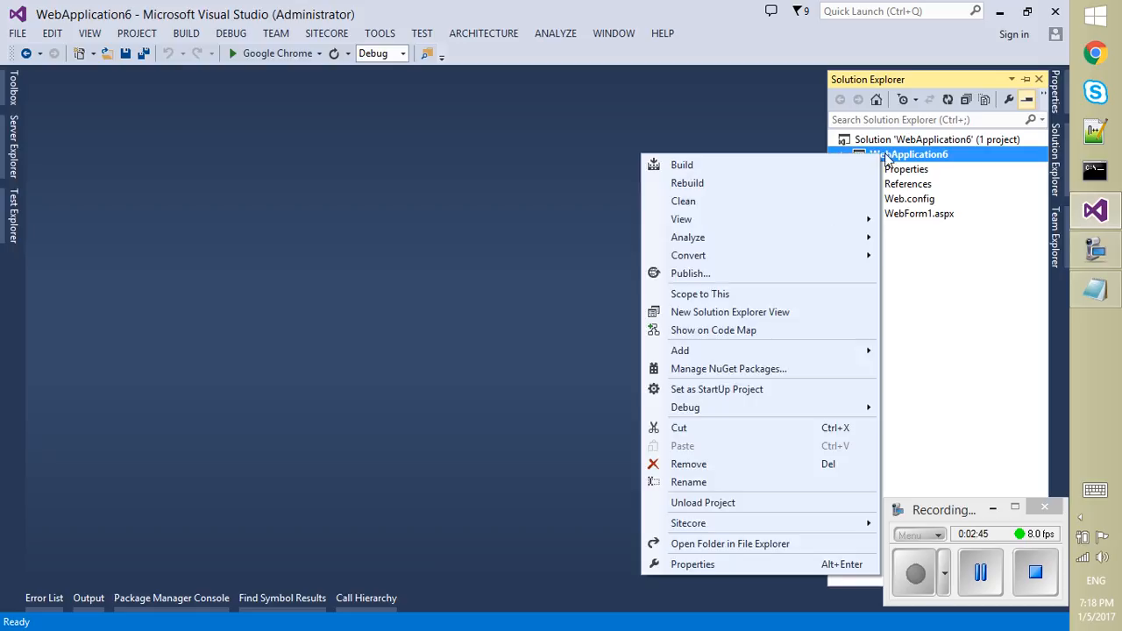
left_click(905, 169)
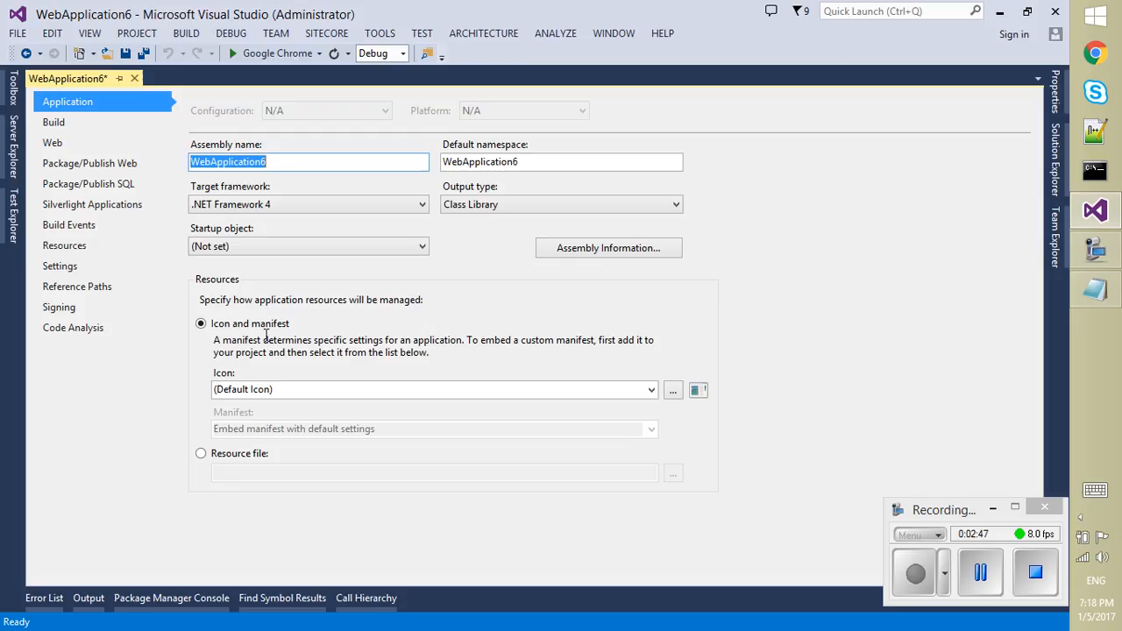
left_click(52, 142)
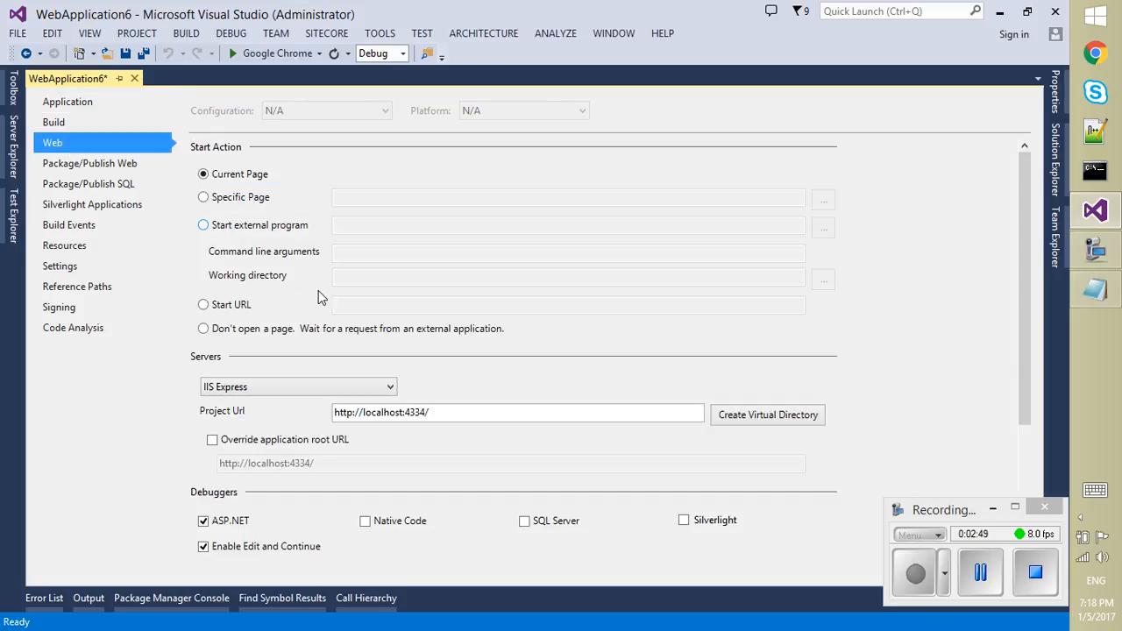
mouse_move(529, 535)
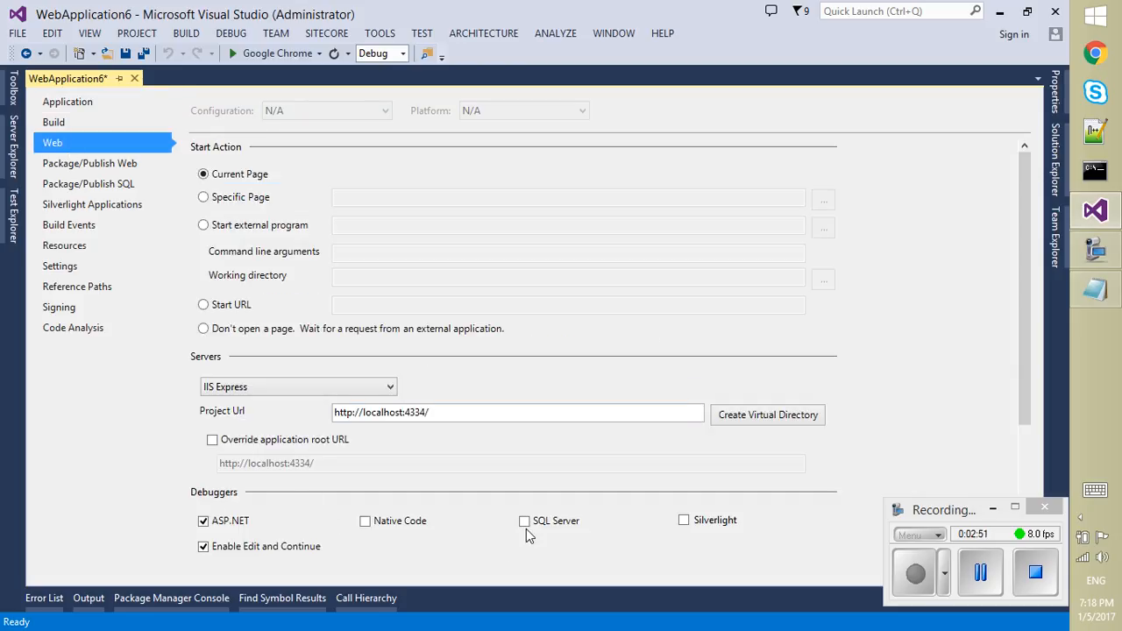
left_click(524, 521)
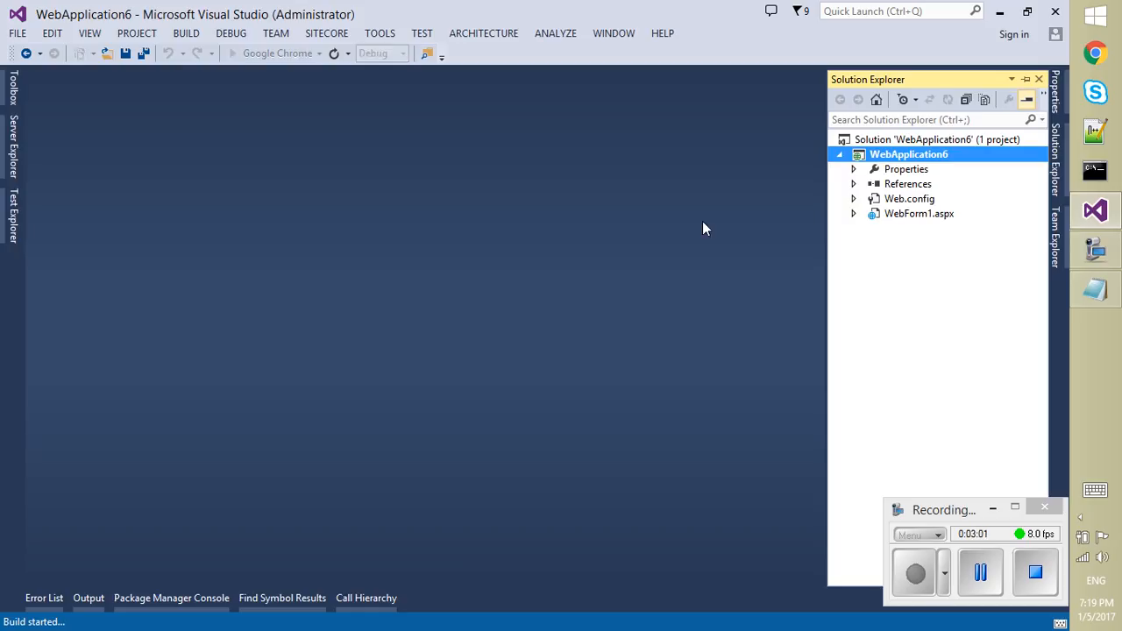
mouse_move(767, 226)
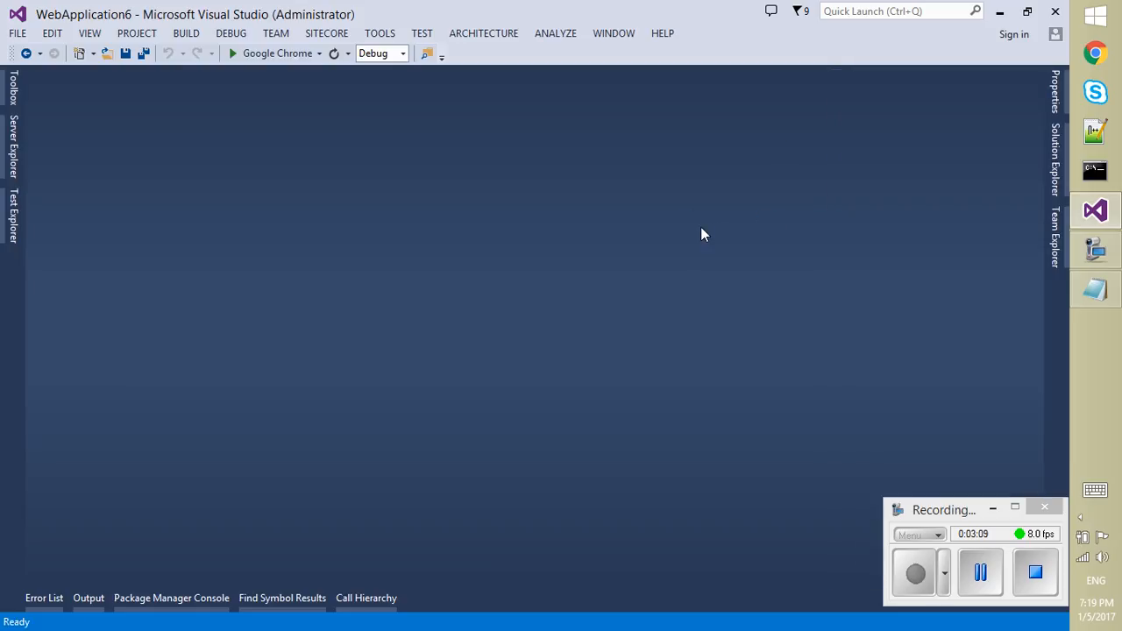
Show Server Explorer and start Add Connection from Data Connections.
left_click(89, 32)
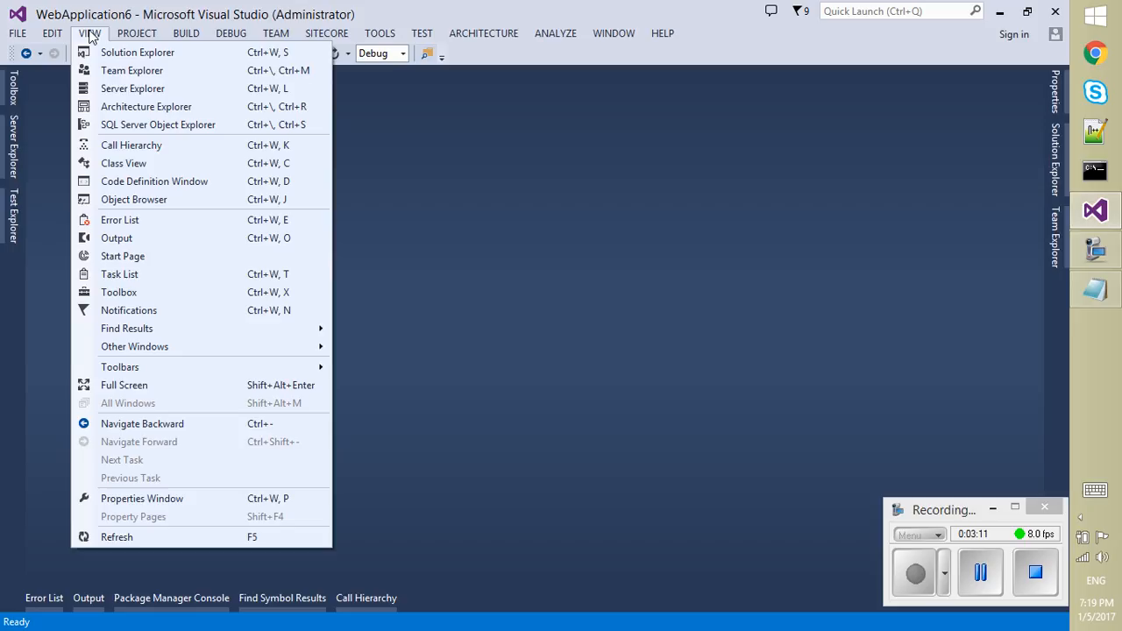
left_click(132, 88)
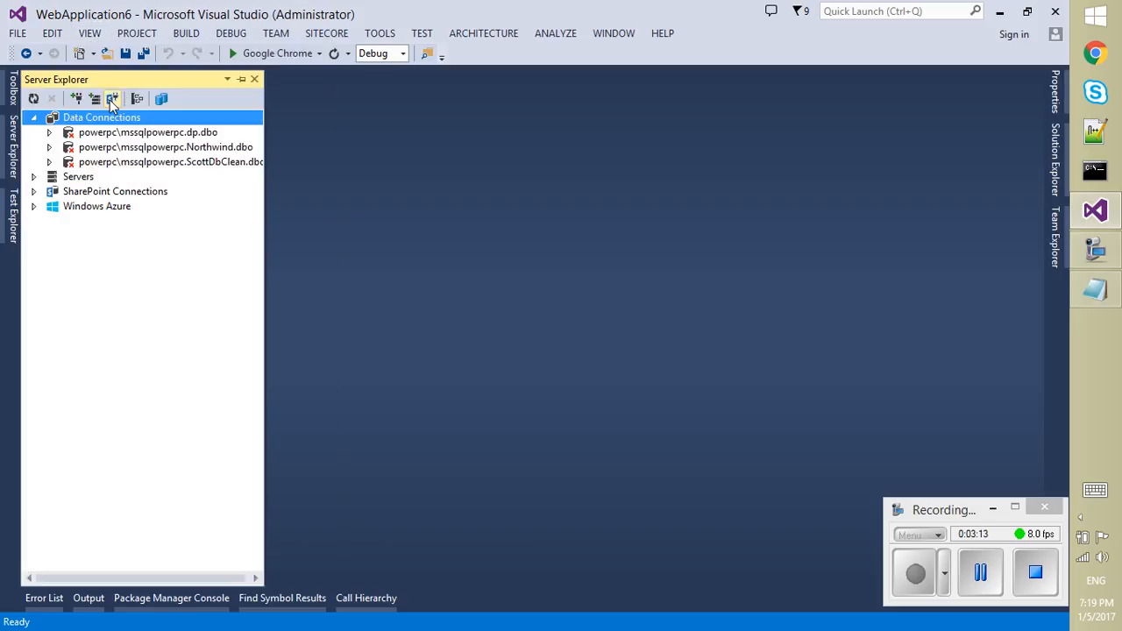
right_click(78, 117)
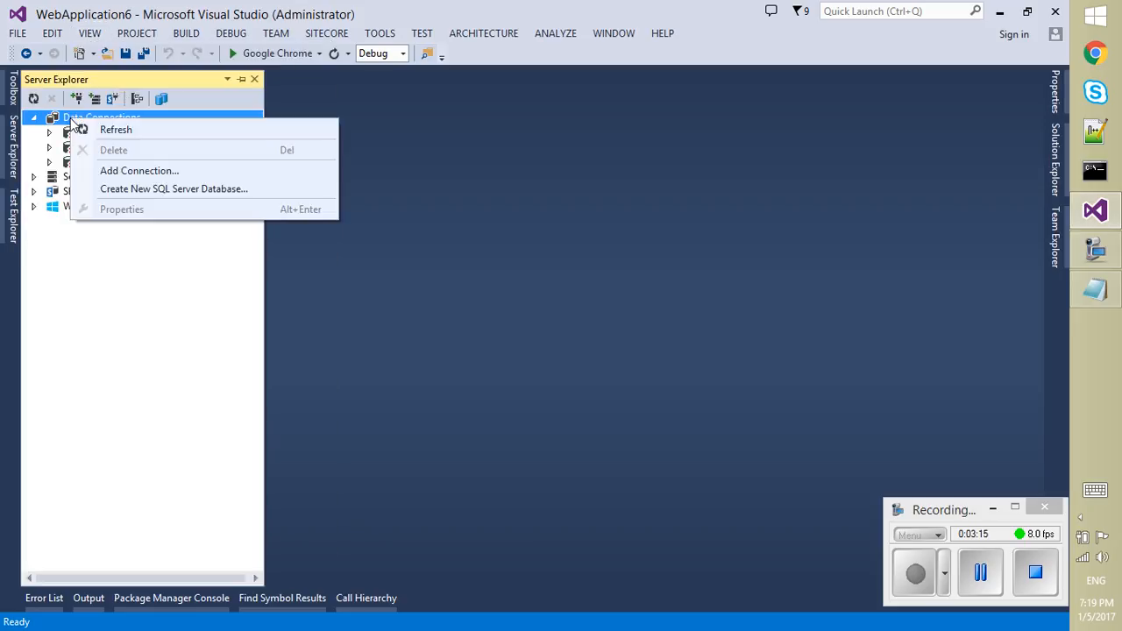
left_click(138, 170)
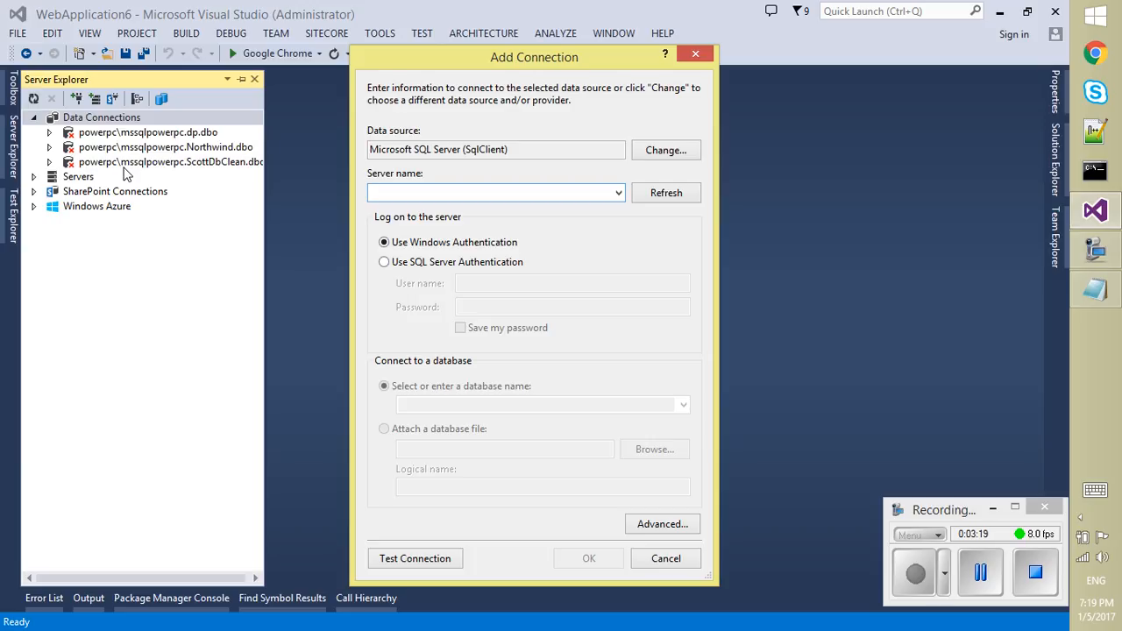
Pick Microsoft SQL Server with SQL Server Authentication, then cancel the Add Connection dialog.
left_click(665, 149)
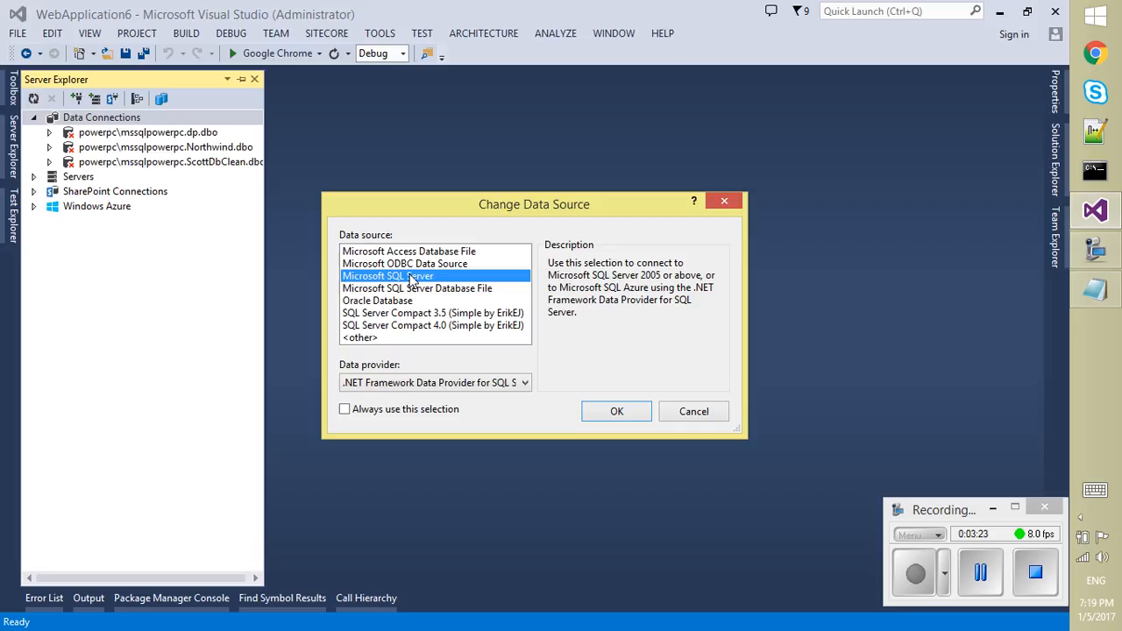
left_click(616, 411)
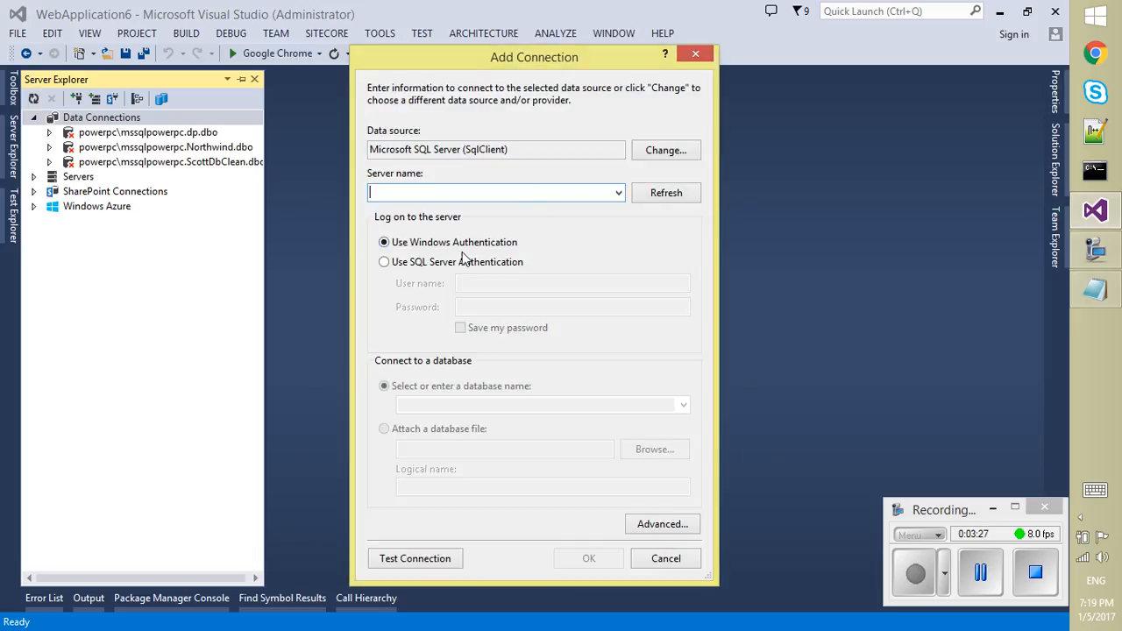
left_click(384, 261)
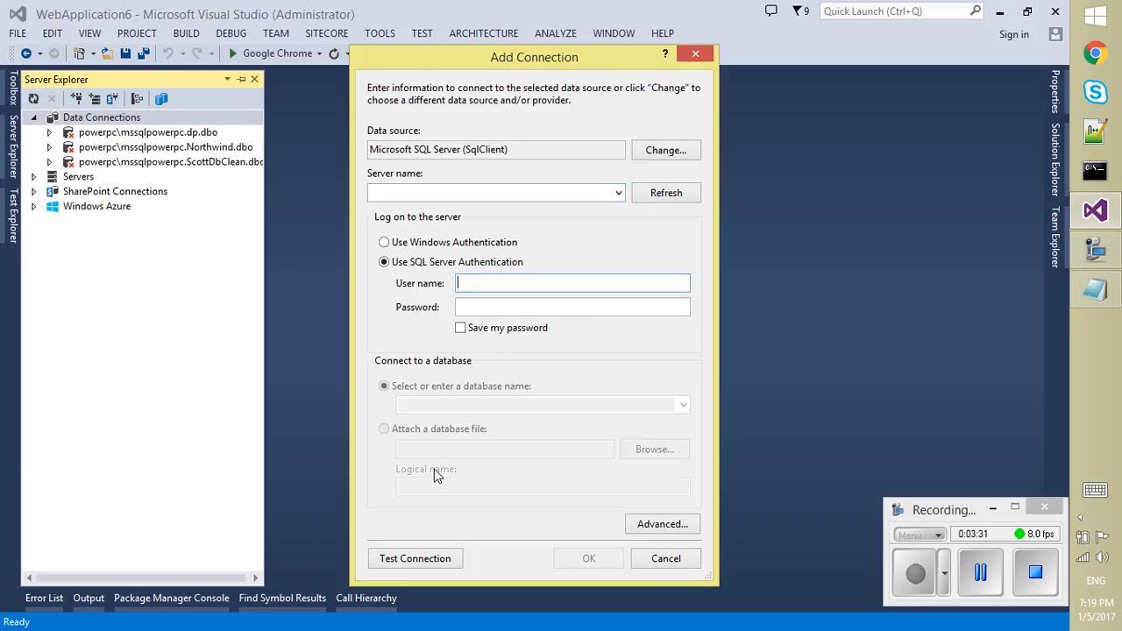
left_click(665, 558)
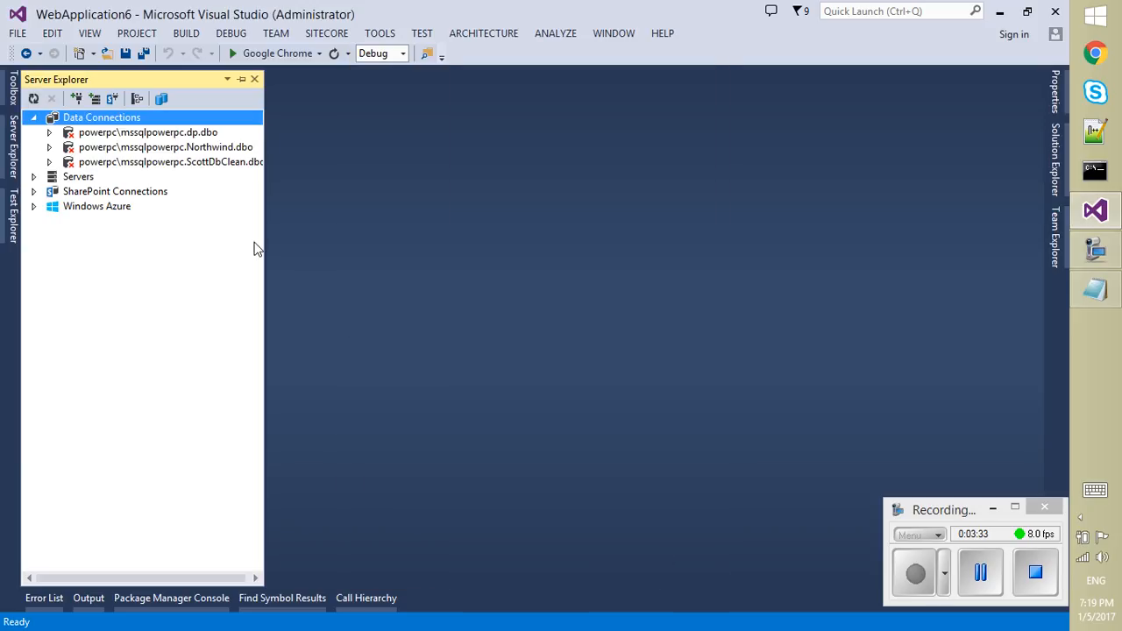
Expand Northwind.dbo's Stored Procedures and choose Execute on CustOrderHist.
left_click(165, 146)
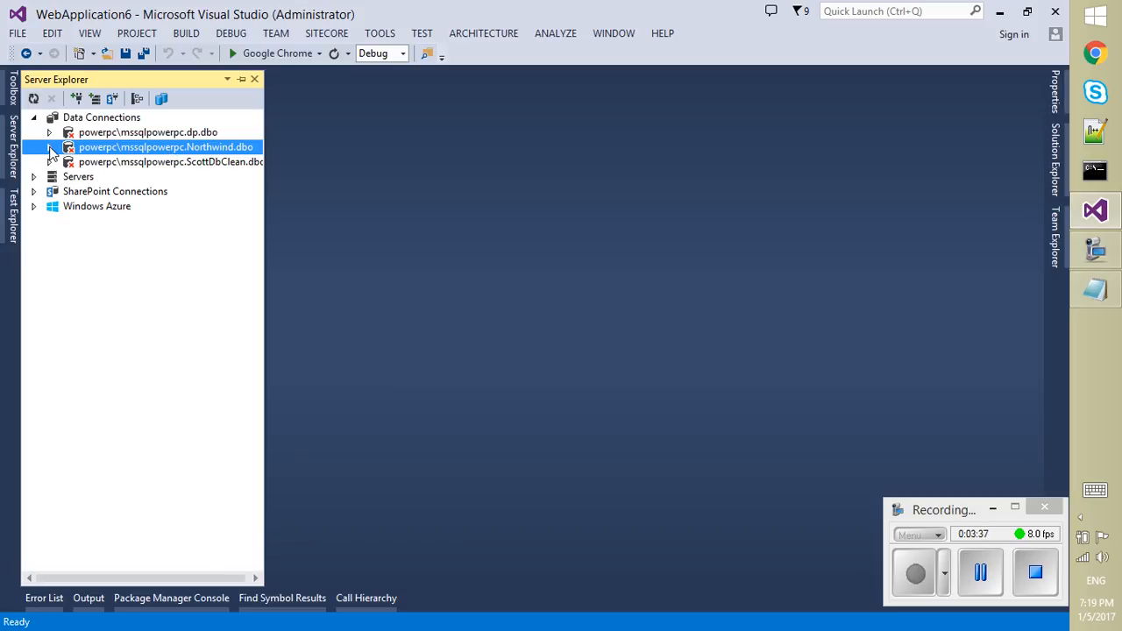
left_click(50, 147)
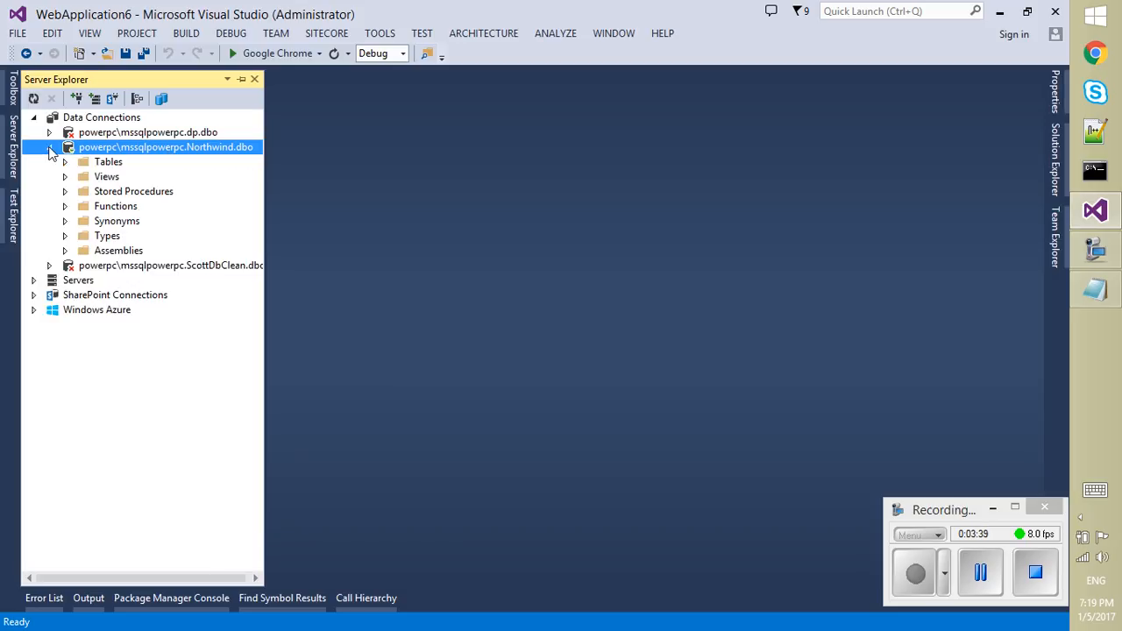
left_click(65, 191)
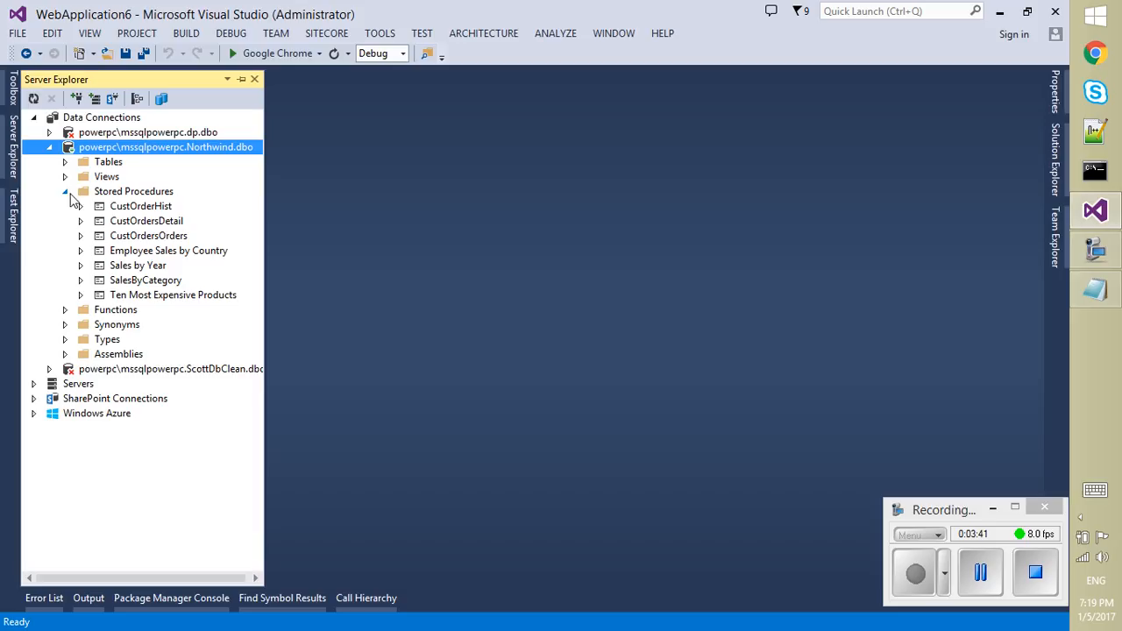
mouse_move(117, 212)
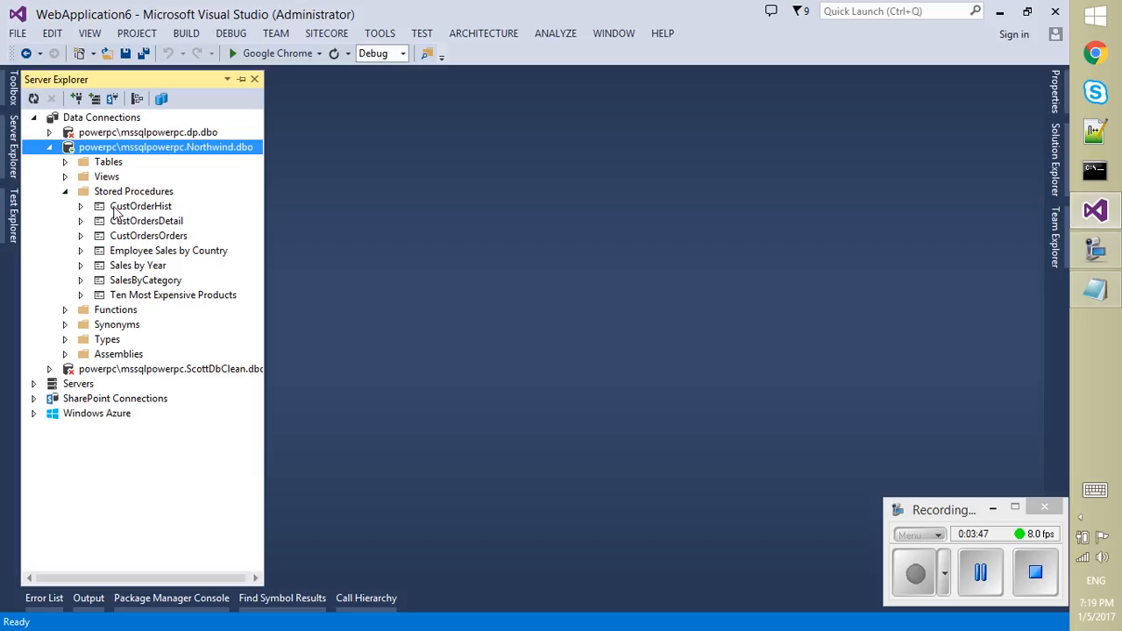
right_click(141, 205)
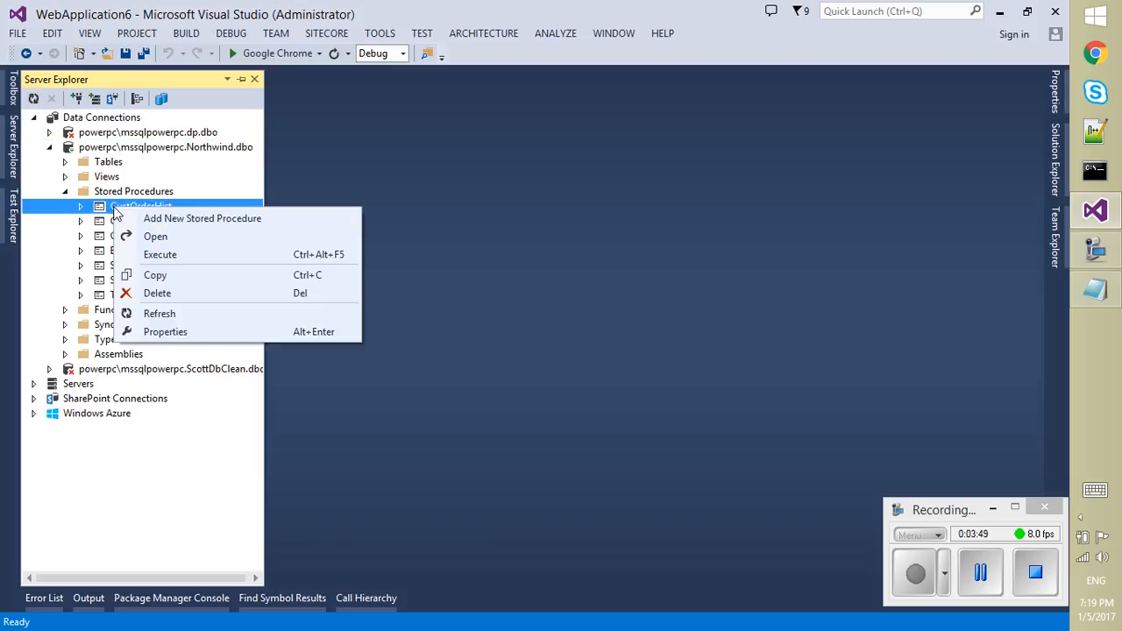
left_click(345, 273)
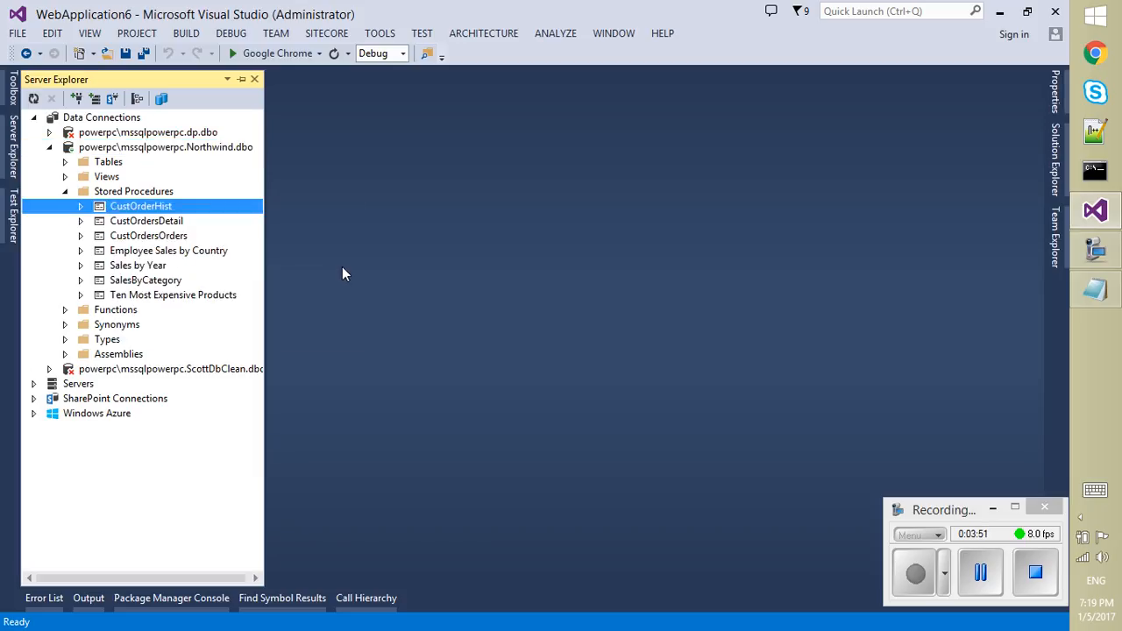
double_click(140, 205)
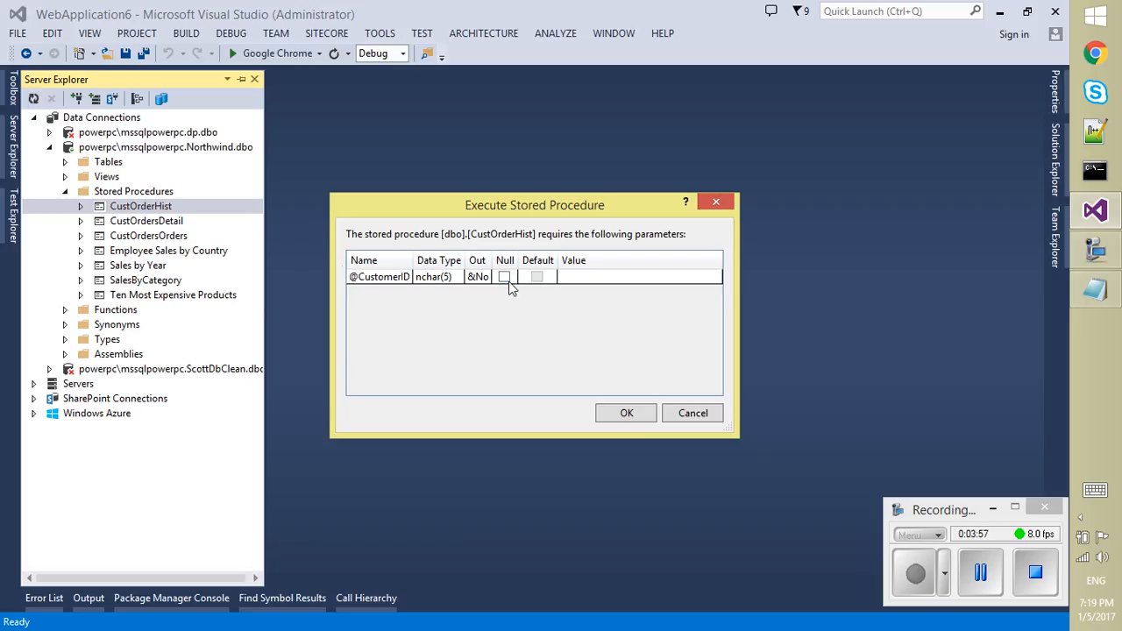
left_click(504, 276)
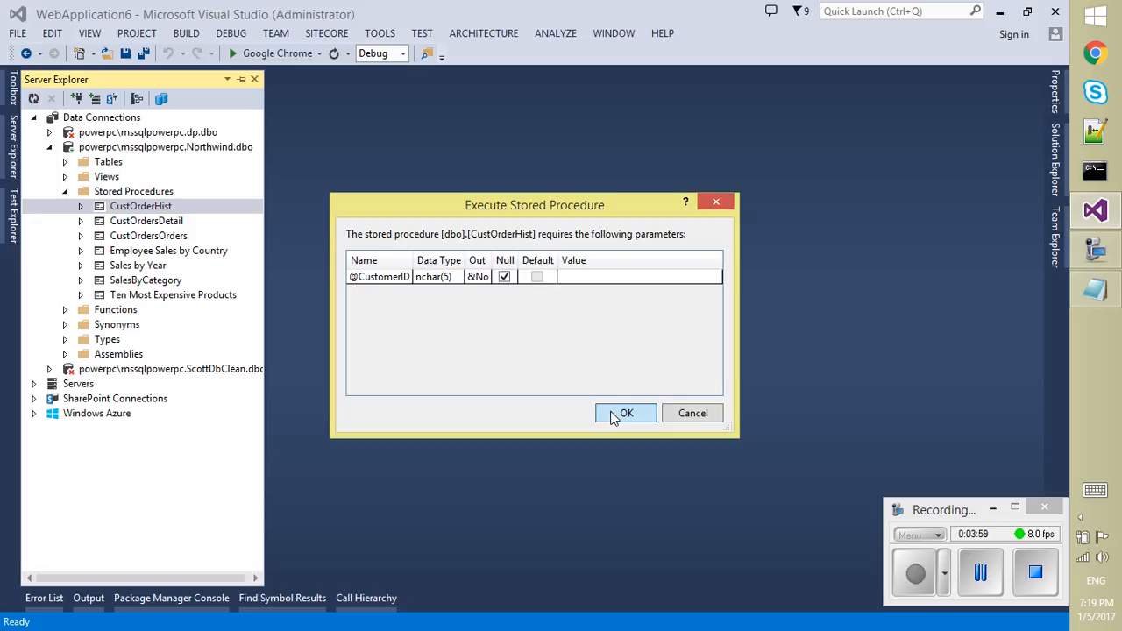
left_click(625, 413)
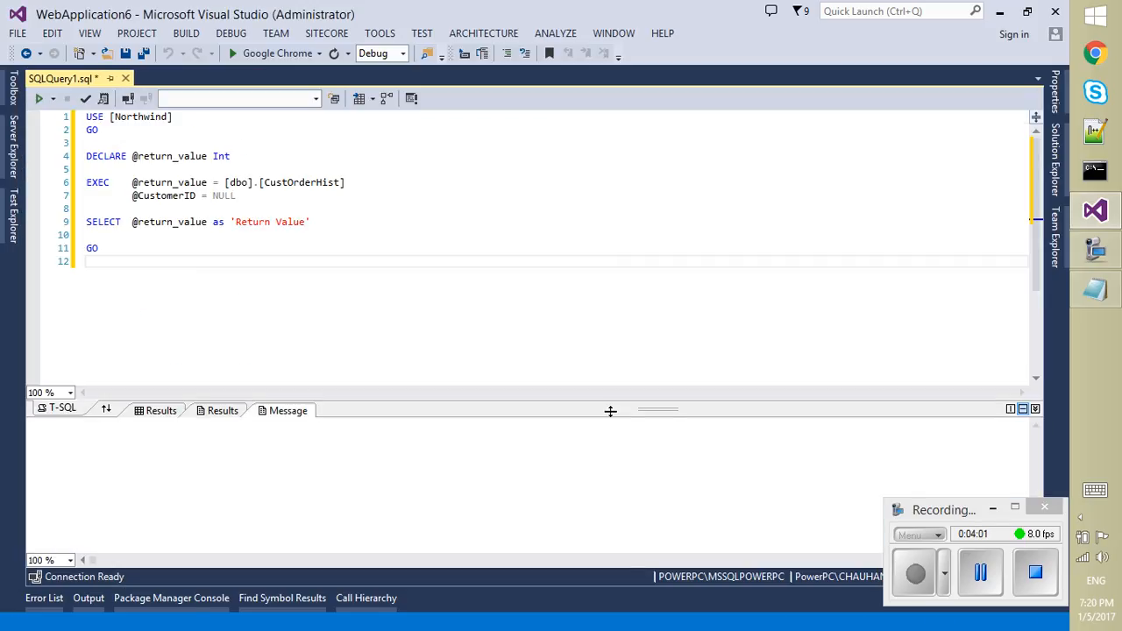
Set a breakpoint on the EXEC CustOrderHist line and show the Execute dropdown options.
left_click(20, 97)
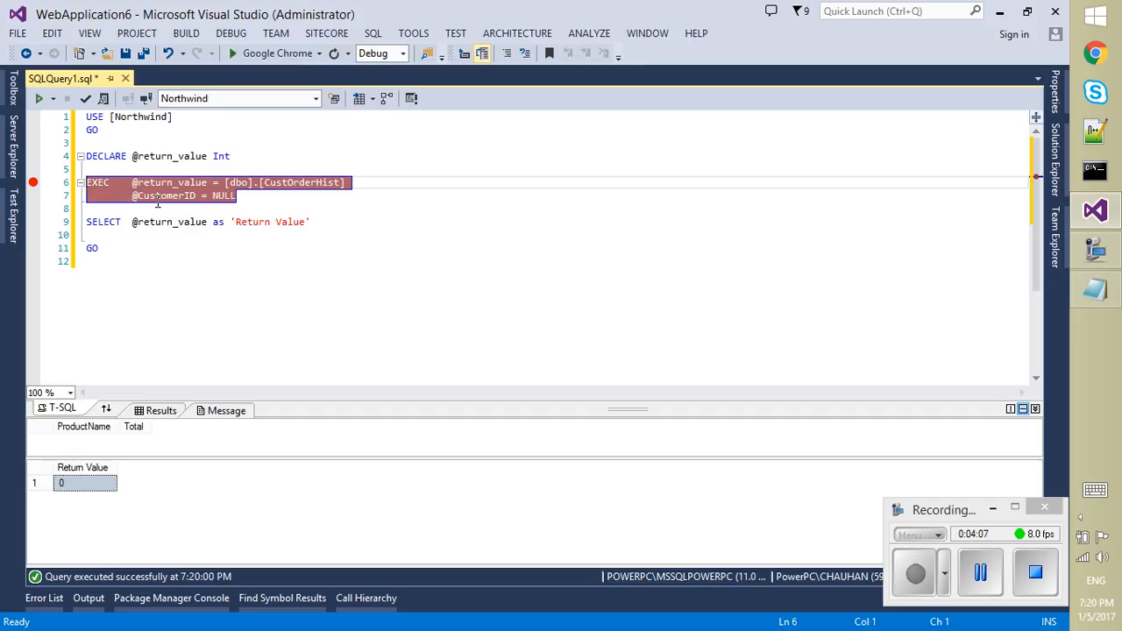
left_click(44, 98)
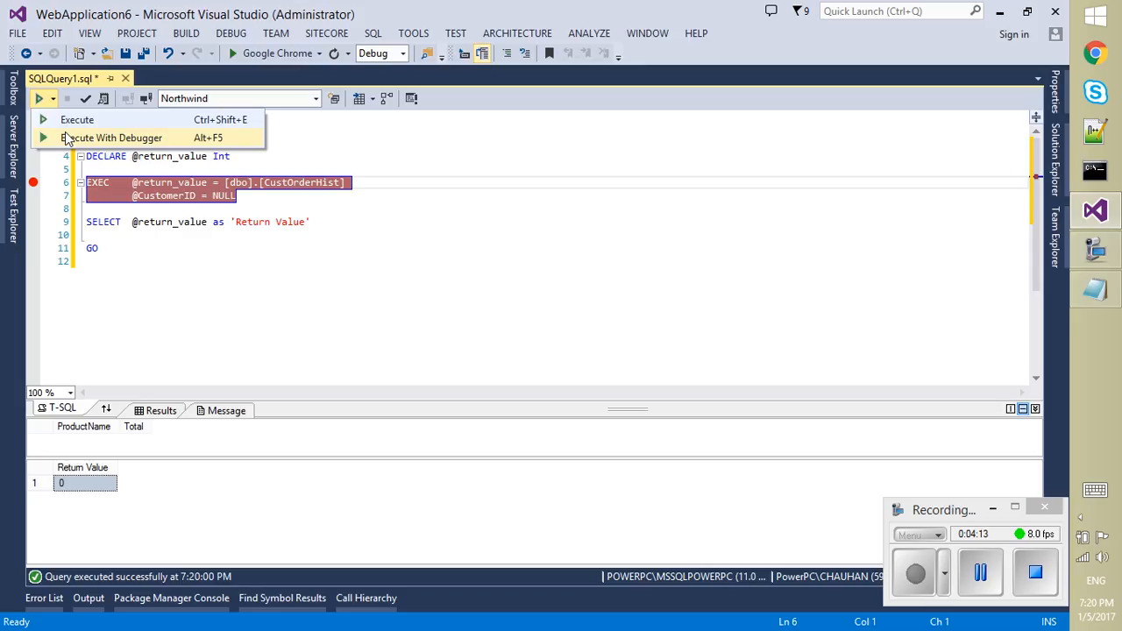
Run the script with the debugger and step into CustOrderHist, stopping at its SELECT.
left_click(88, 145)
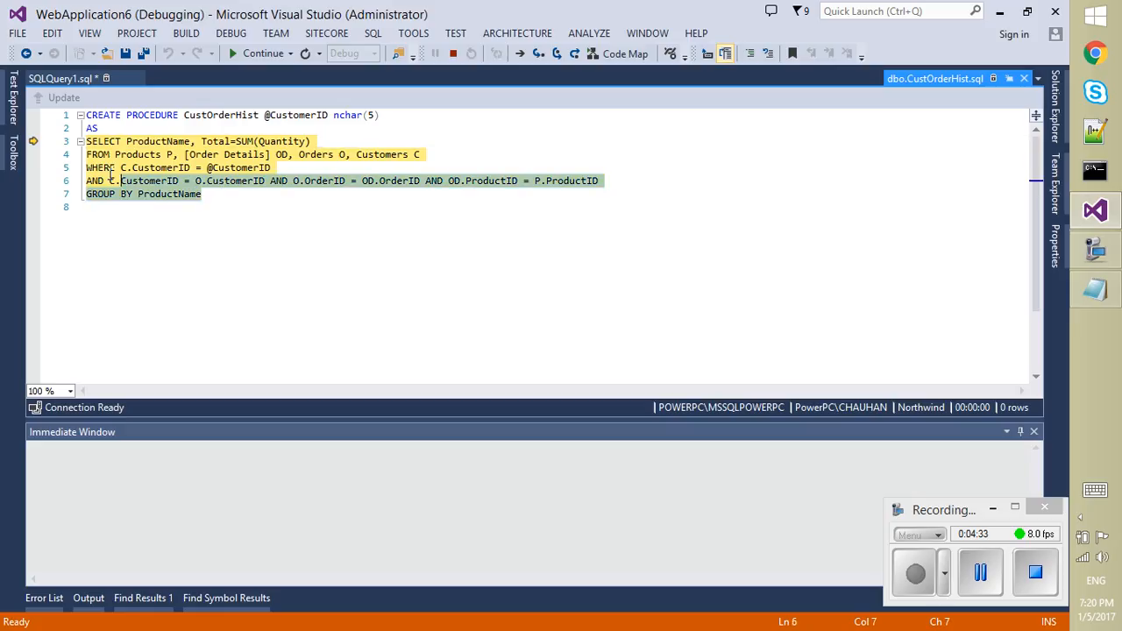
left_click(252, 204)
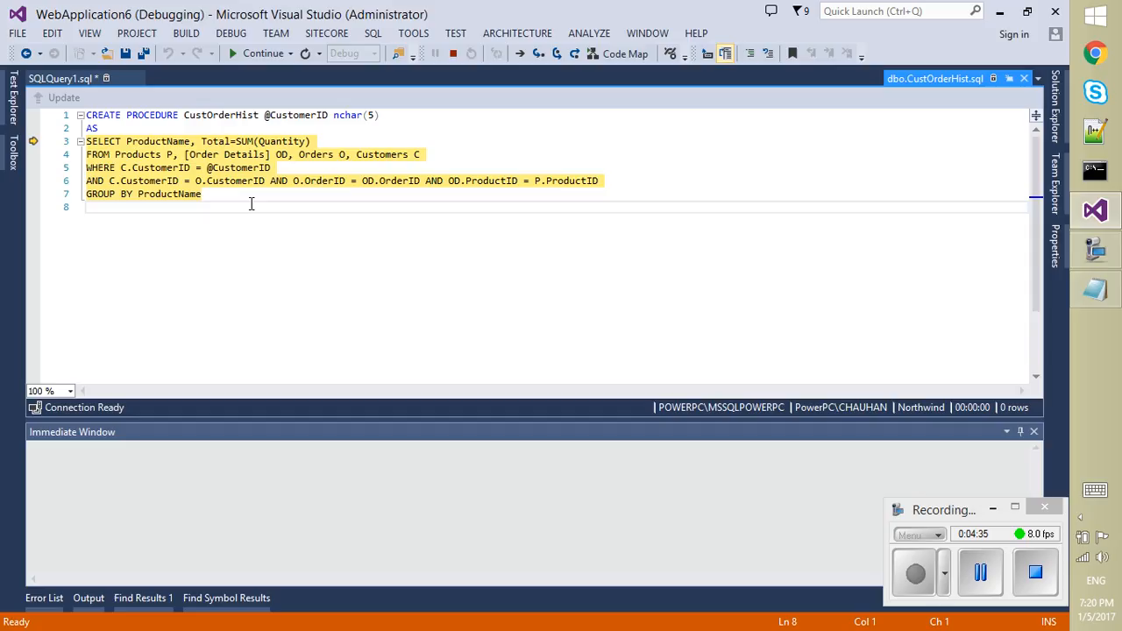
mouse_move(298, 114)
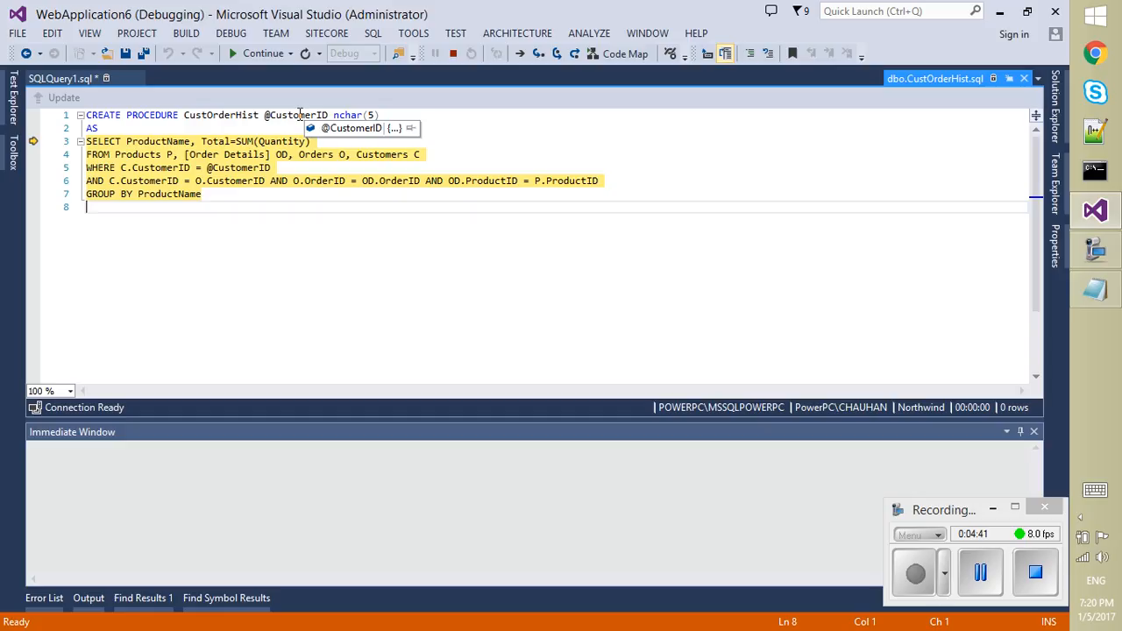
left_click(314, 272)
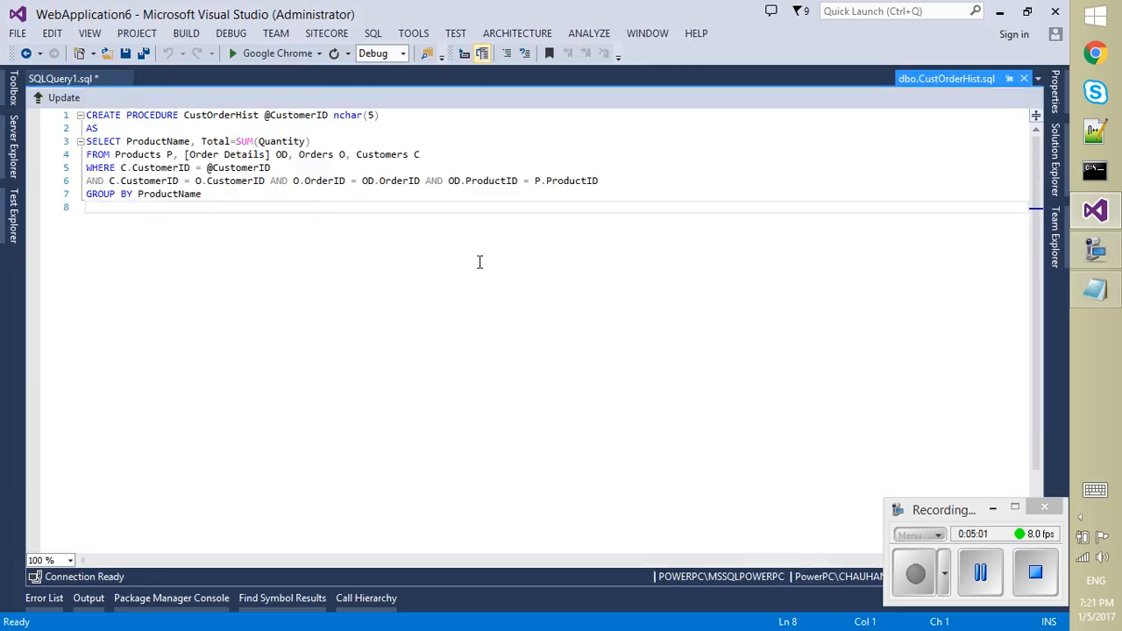
mouse_move(512, 292)
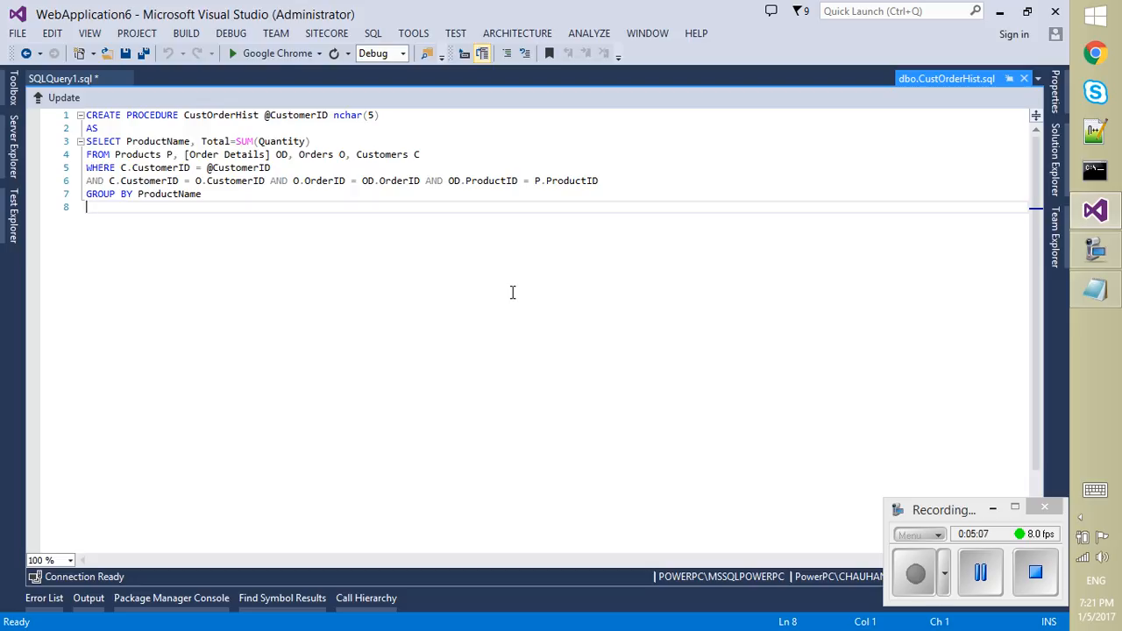
mouse_move(64, 166)
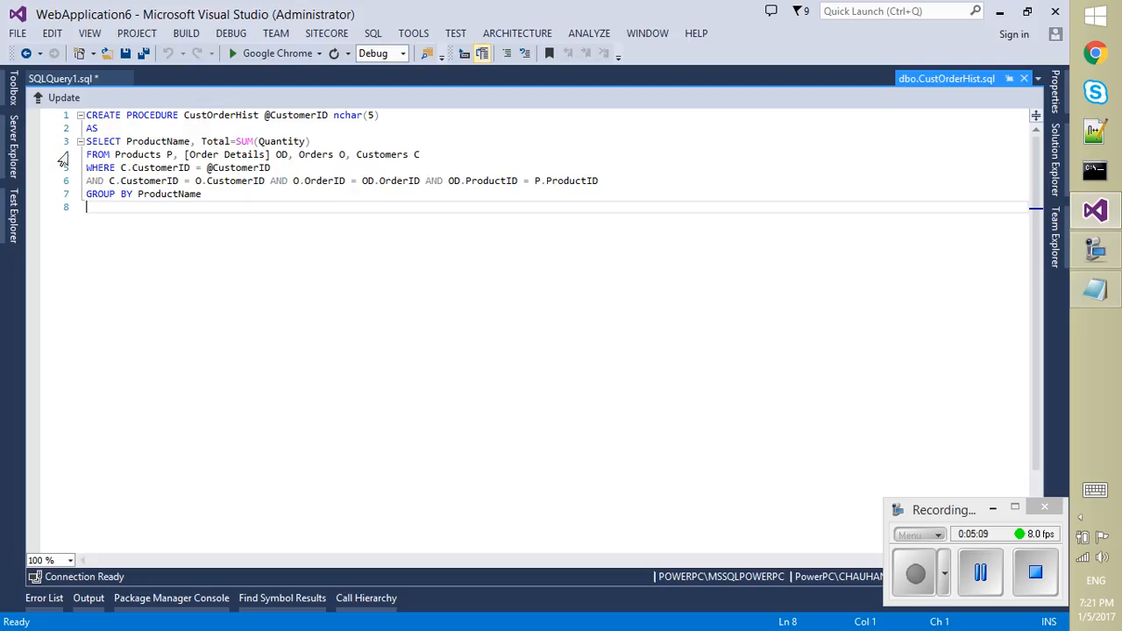
Place a breakpoint on the CustOrderHist SELECT statement and show the WebApplication6 files.
left_click_drag(86, 141, 201, 194)
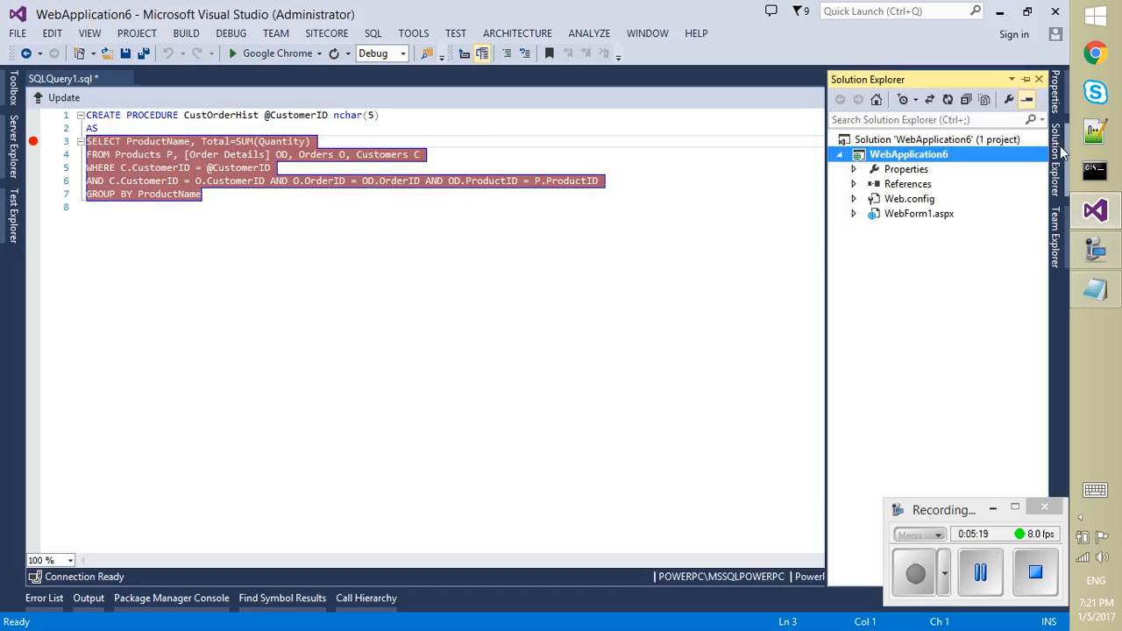
Break on ExecuteReader in WebForm1.aspx.cs and debug WebForm1.aspx in the browser.
right_click(919, 213)
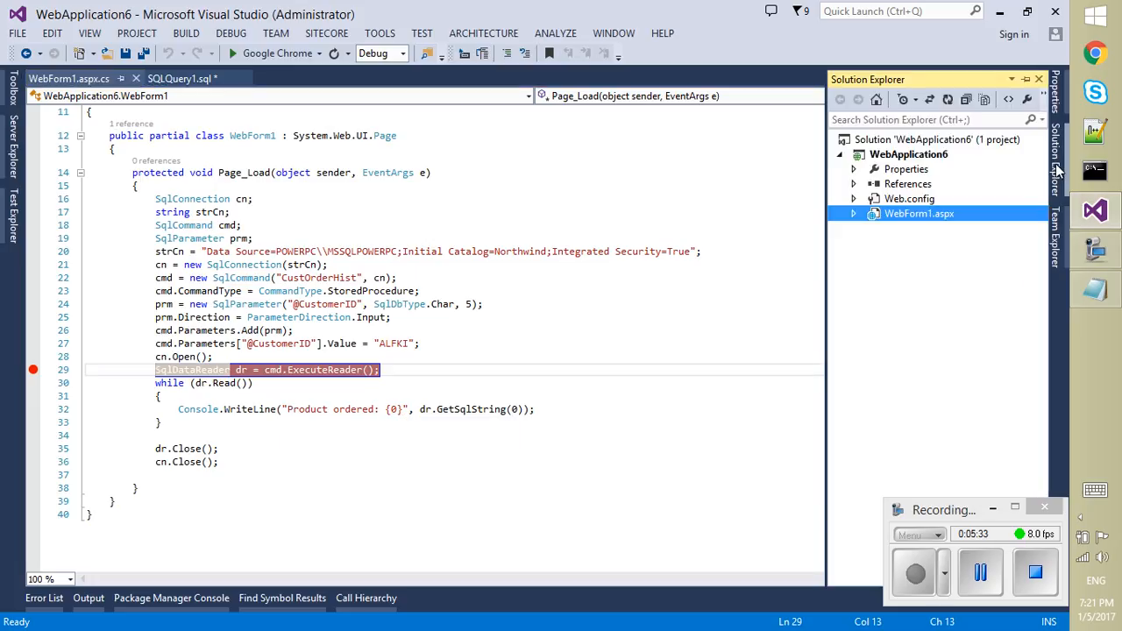
right_click(919, 213)
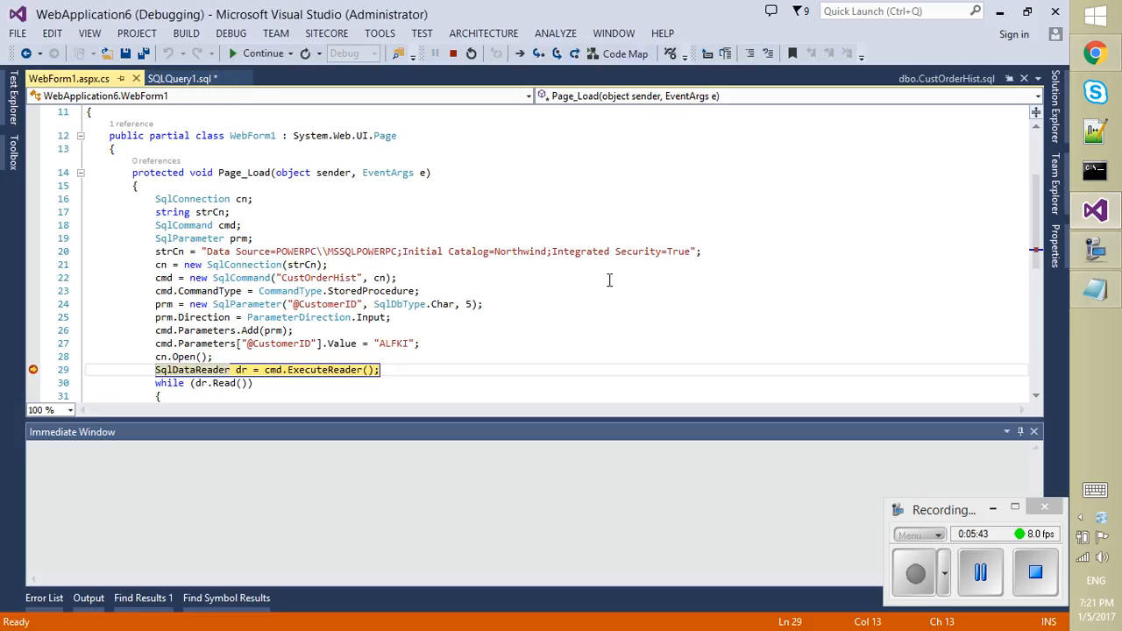
mouse_move(922, 305)
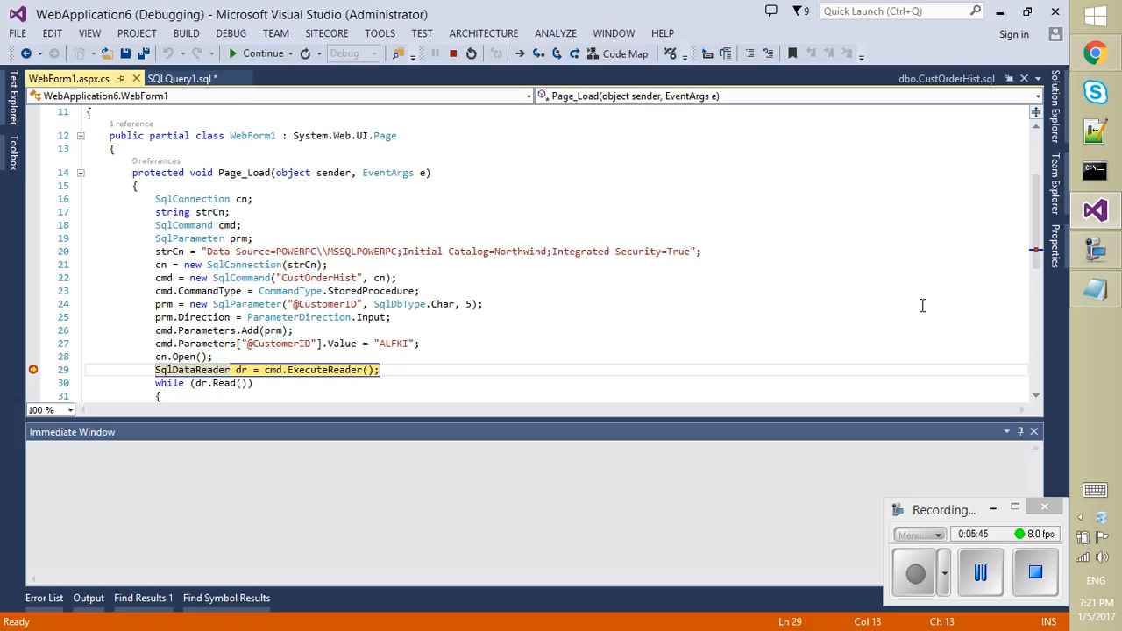
mouse_move(926, 306)
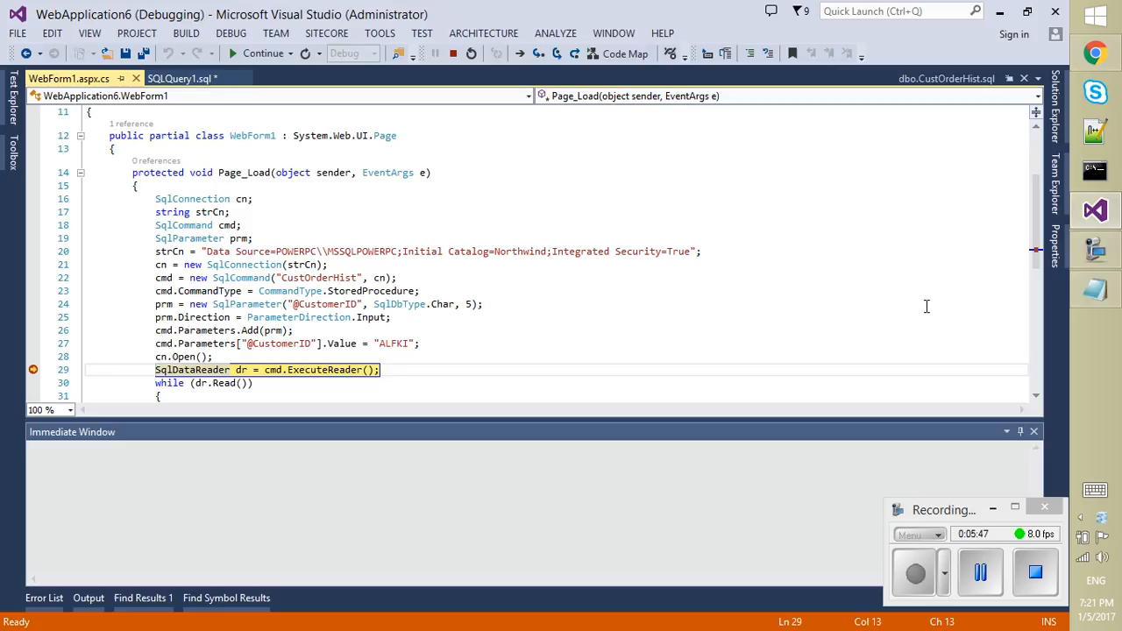
Step Into from the ExecuteReader call into the CustOrderHist SELECT statement.
left_click(181, 78)
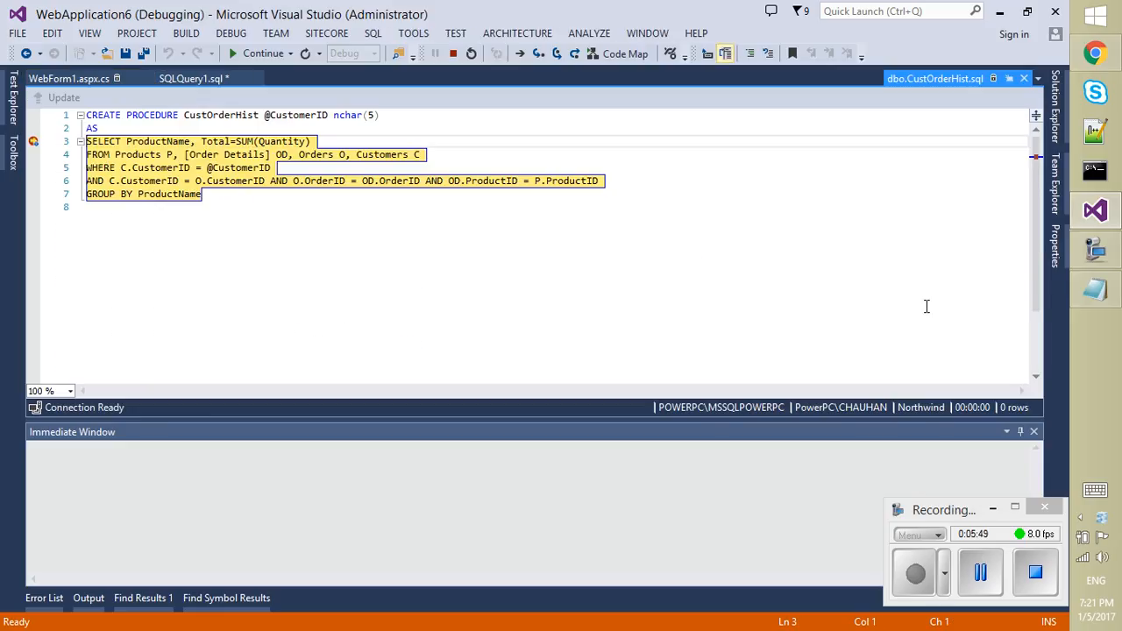
mouse_move(510, 110)
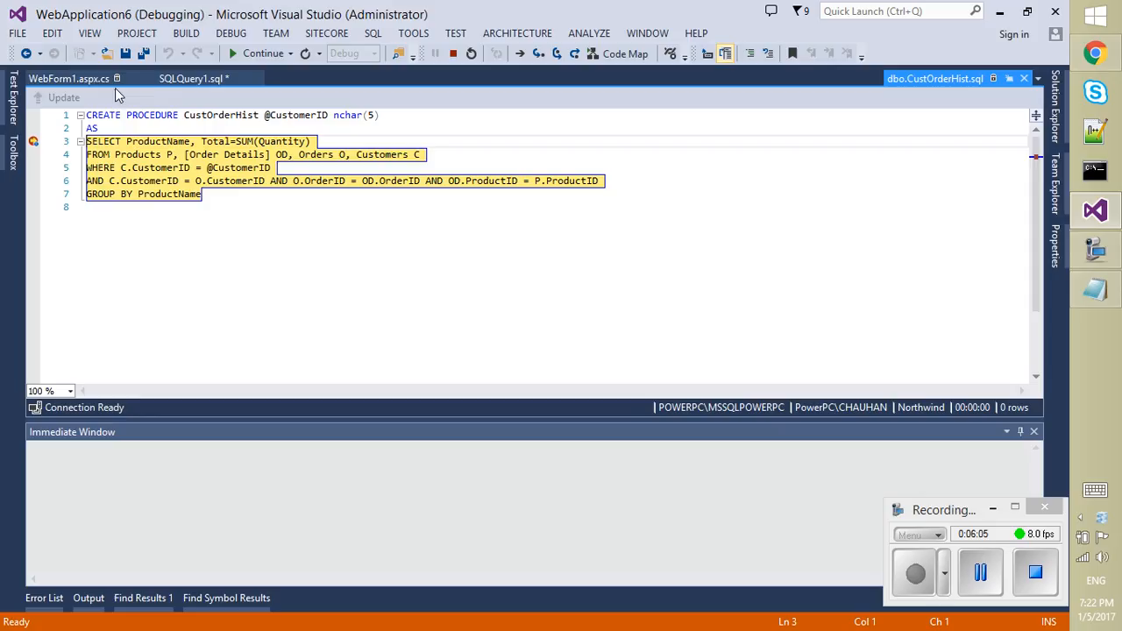
Back in WebForm1.aspx.cs, step once, then Run To Cursor to reach cn.Close().
left_click(66, 78)
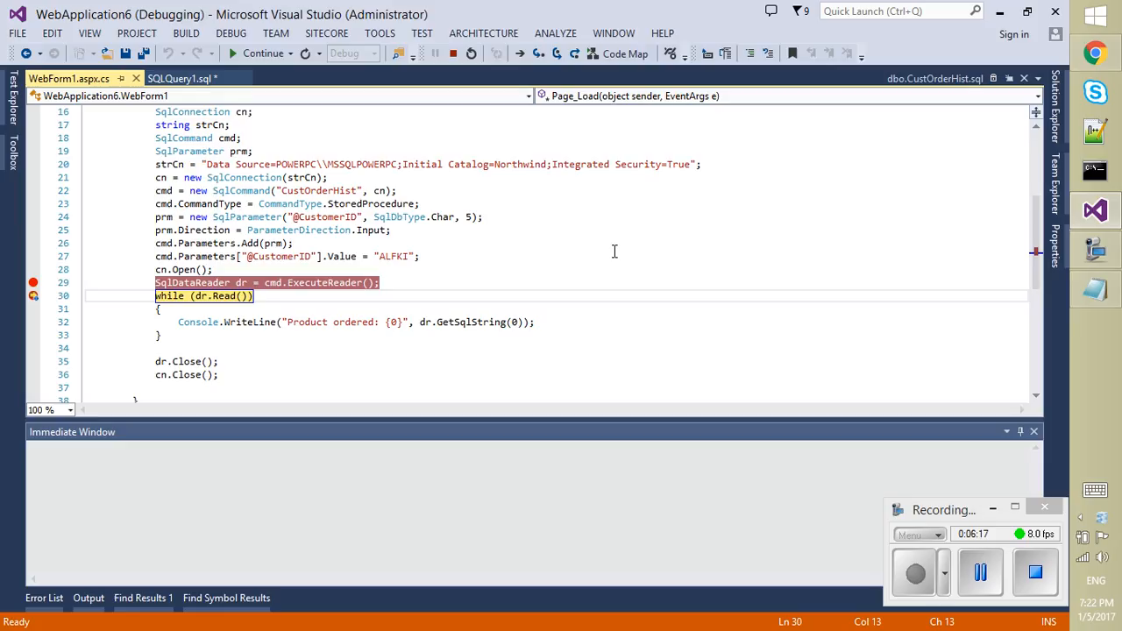
key("F10")
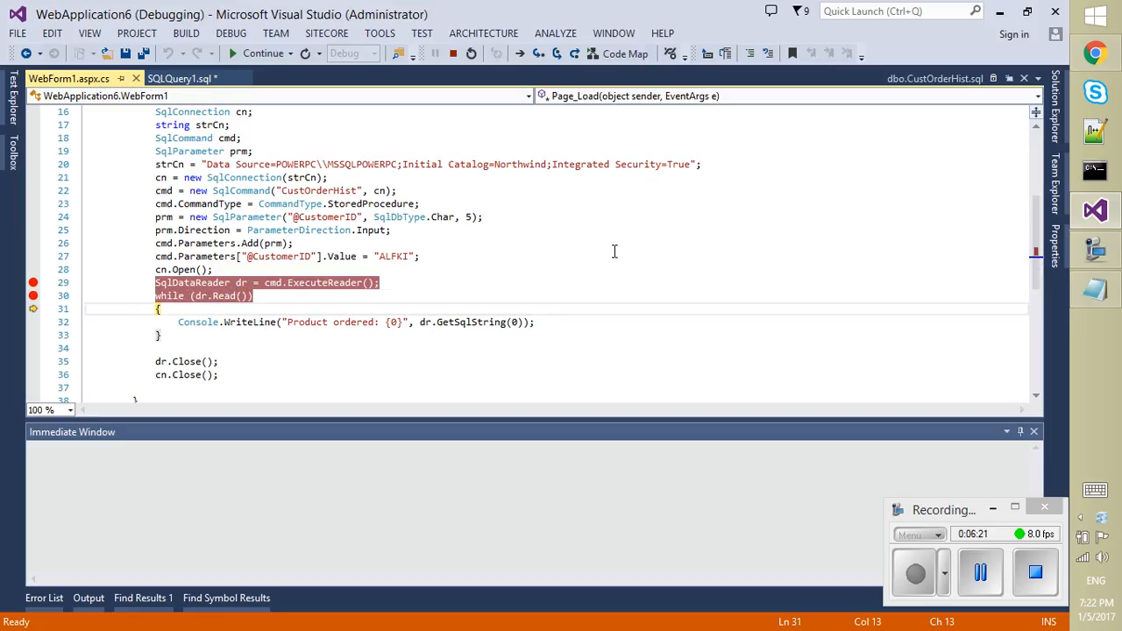
right_click(172, 361)
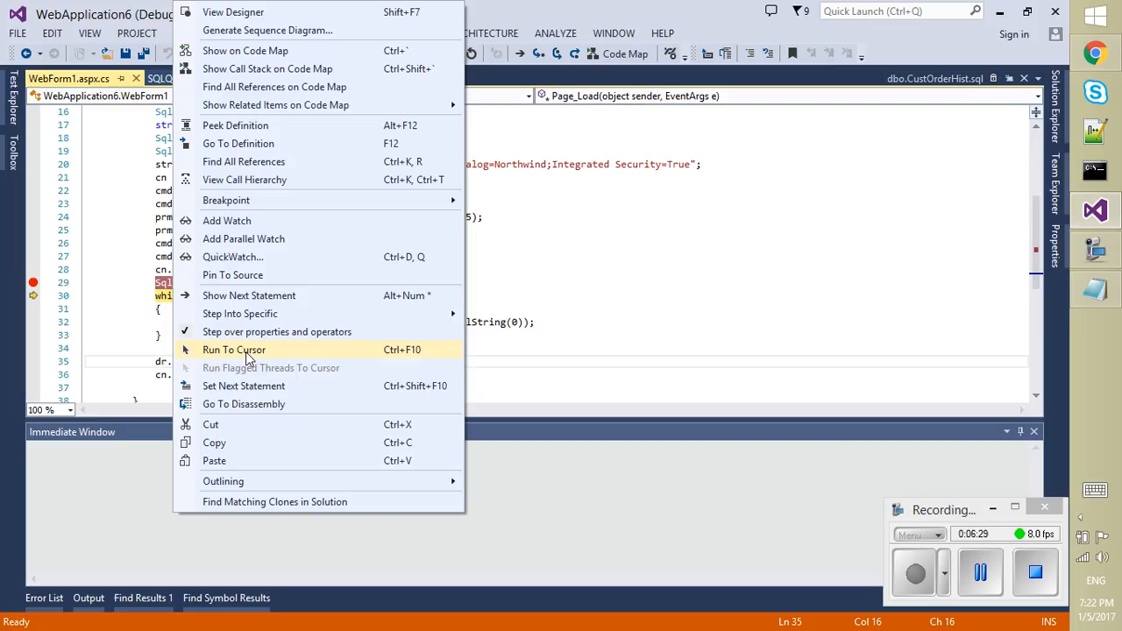
left_click(234, 349)
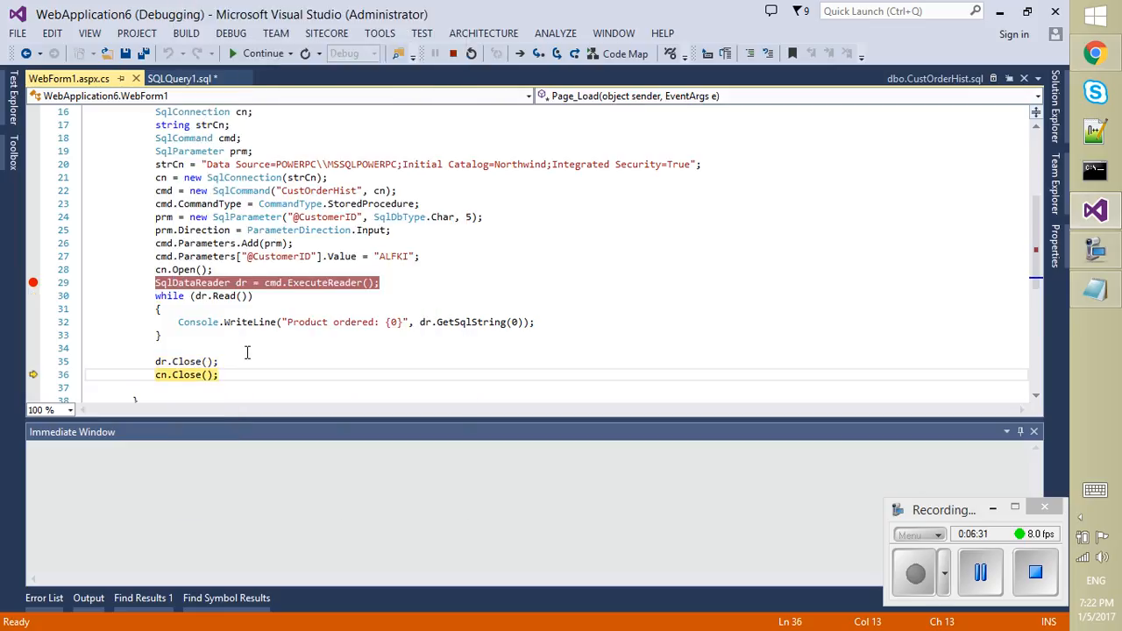